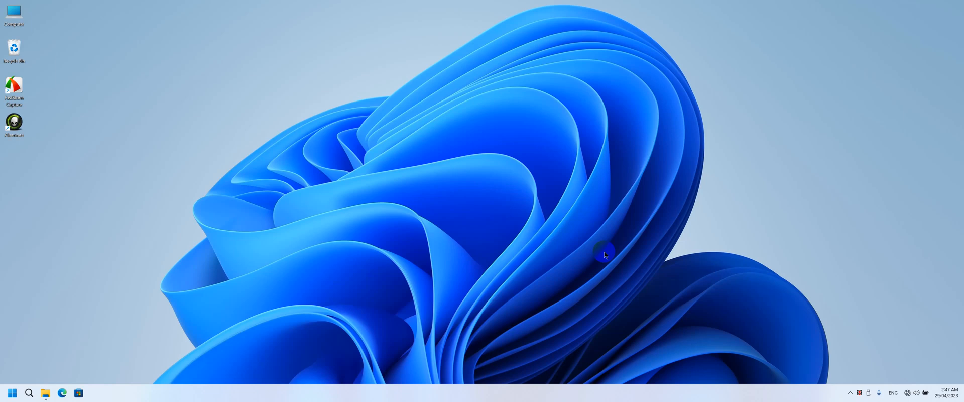
pyautogui.moveTo(849, 386)
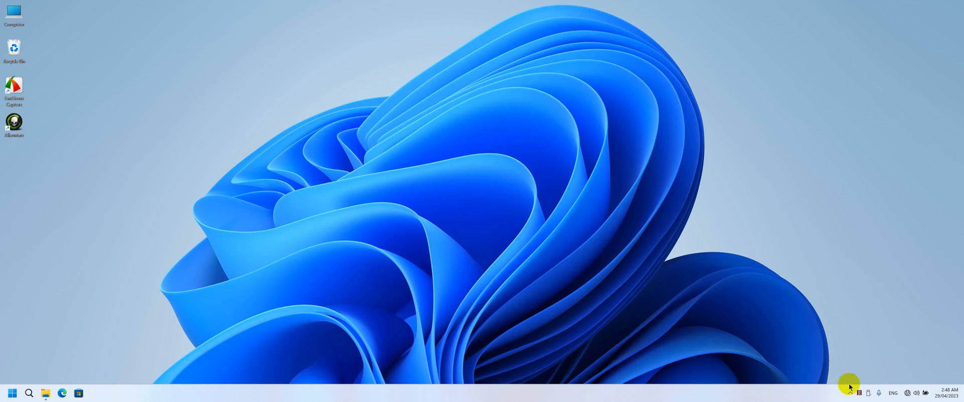
pyautogui.moveTo(849, 392)
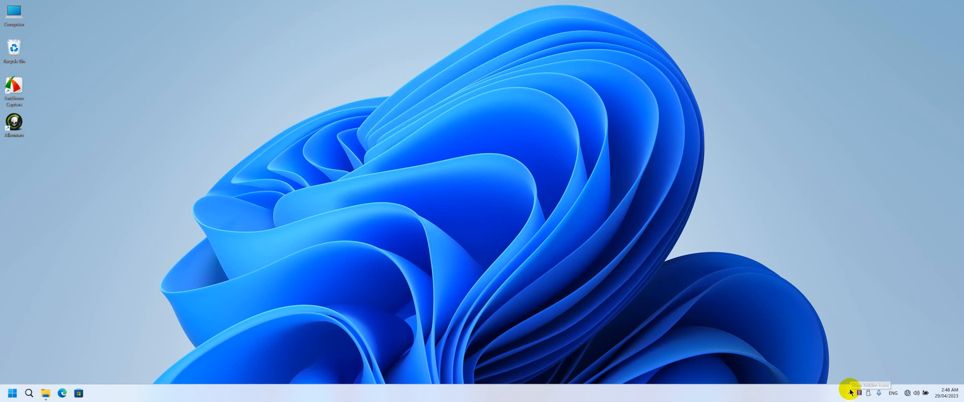
# Reveal the hidden system-tray icons so the Windows Security shield becomes reachable
pyautogui.click(850, 392)
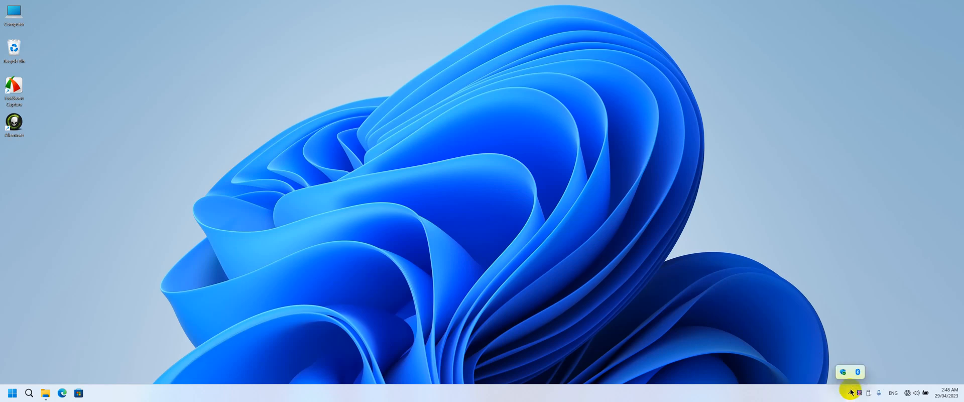
pyautogui.moveTo(842, 374)
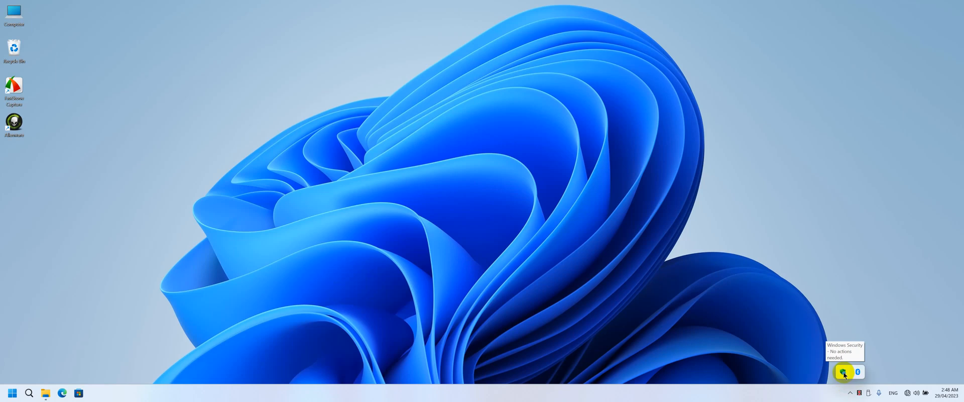
# Launch Windows Security, confirm Core isolation shows Memory integrity off, return to Virus & threat protection
pyautogui.click(842, 372)
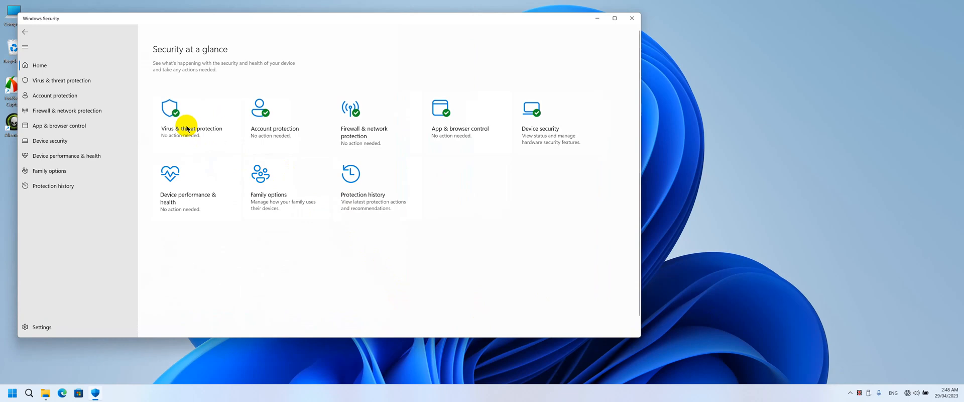
pyautogui.click(191, 116)
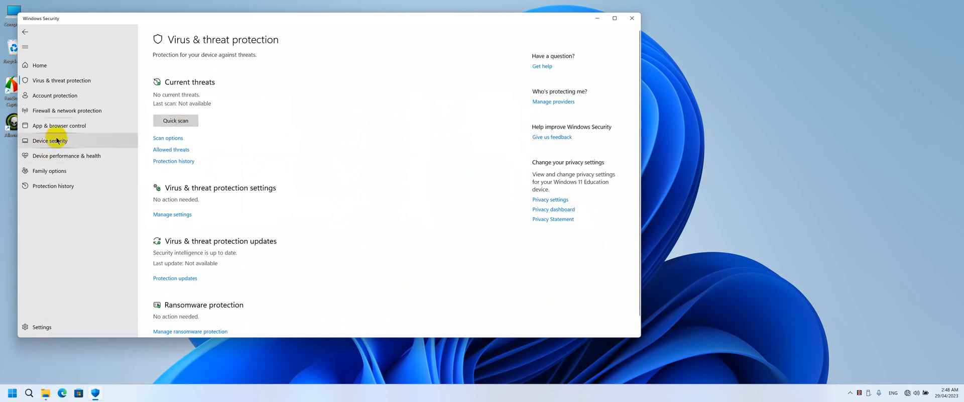
pyautogui.click(50, 141)
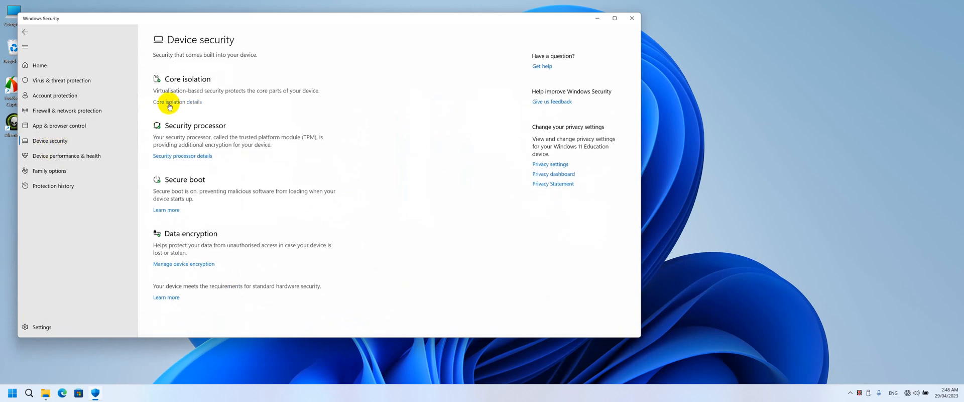
pyautogui.click(176, 102)
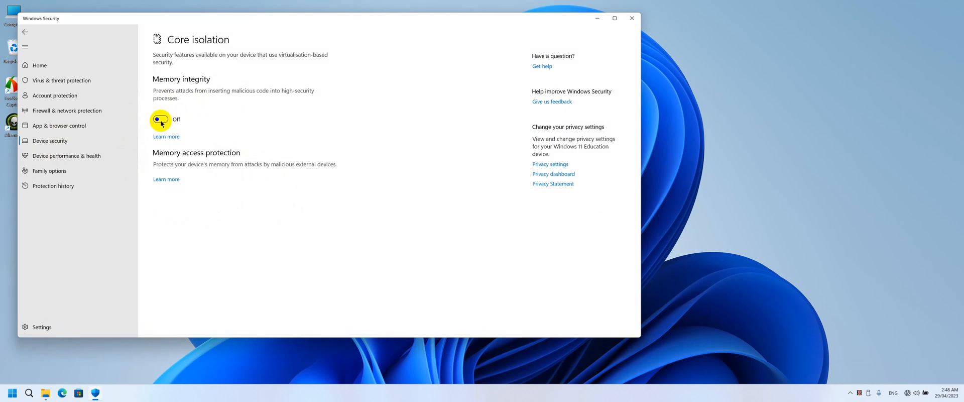
pyautogui.click(62, 80)
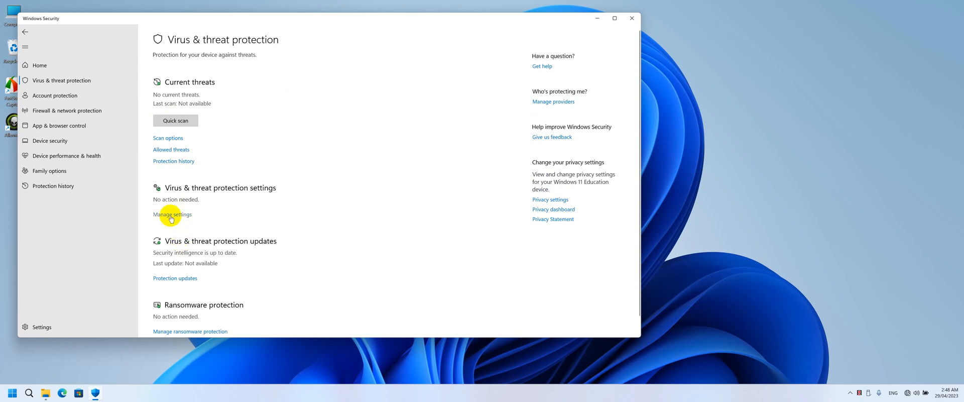
# In Manage settings, switch Real-time, Cloud-delivered, Automatic sample submission and Tamper Protection off
pyautogui.click(171, 213)
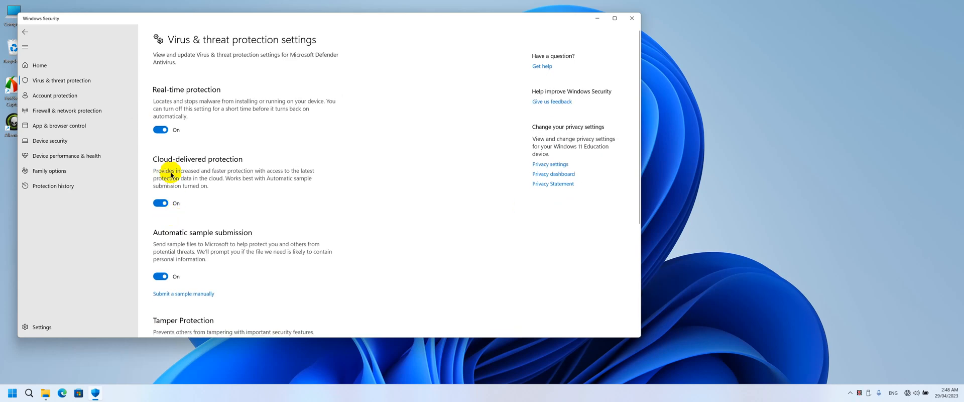
pyautogui.click(160, 130)
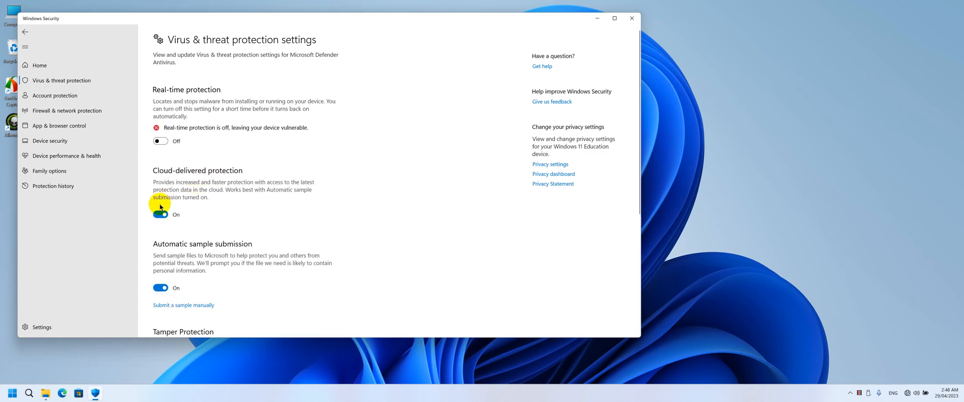
pyautogui.click(160, 214)
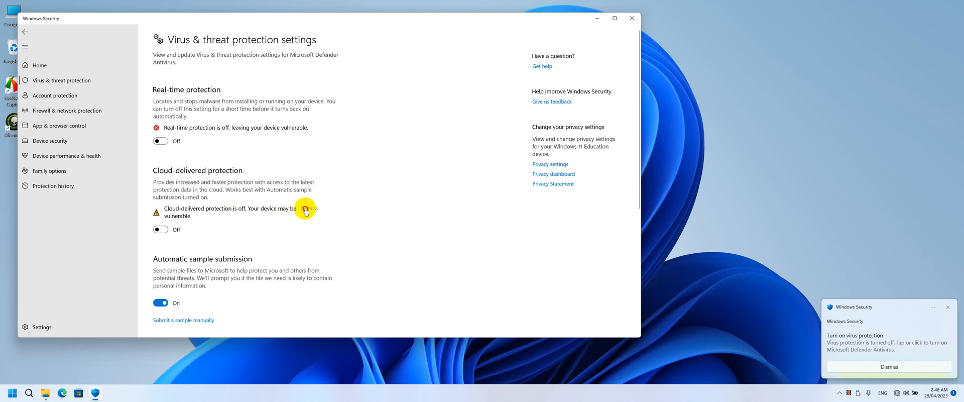
pyautogui.scroll(-3)
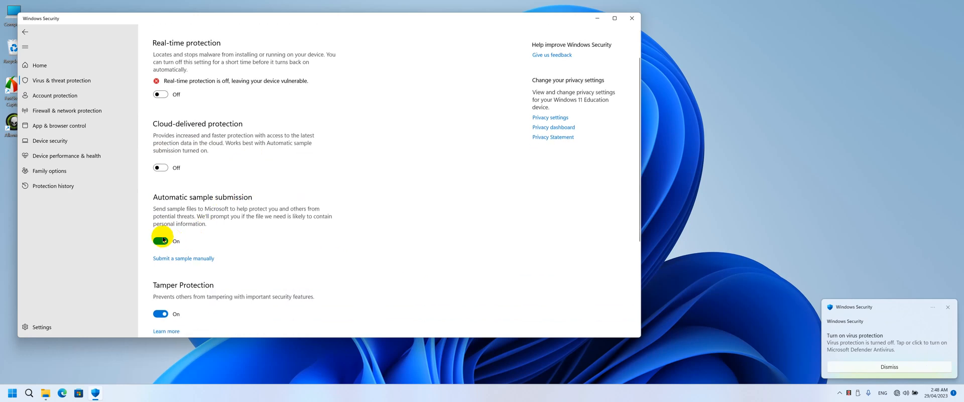
pyautogui.click(160, 241)
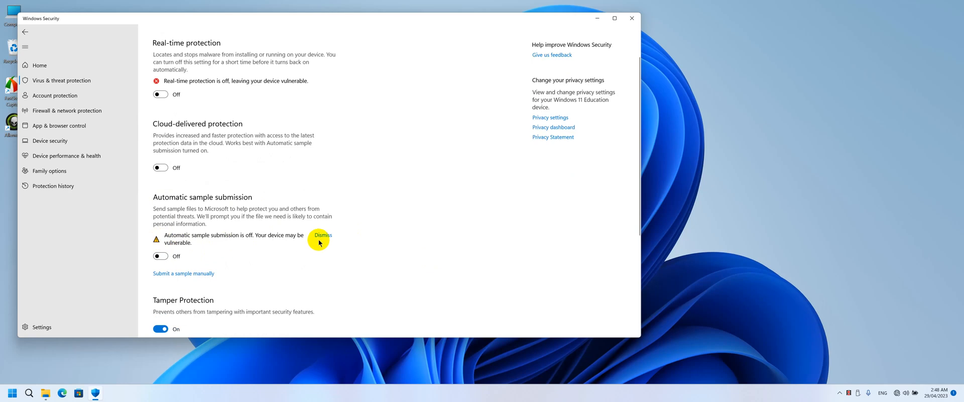
pyautogui.scroll(-3)
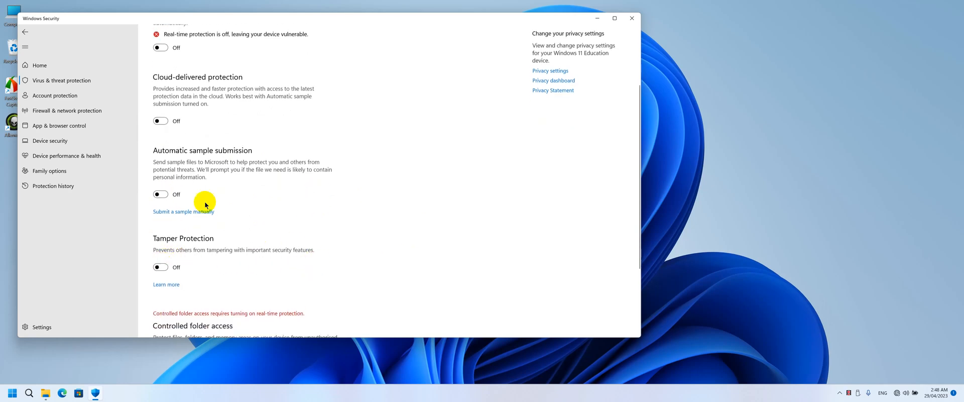
pyautogui.moveTo(72, 128)
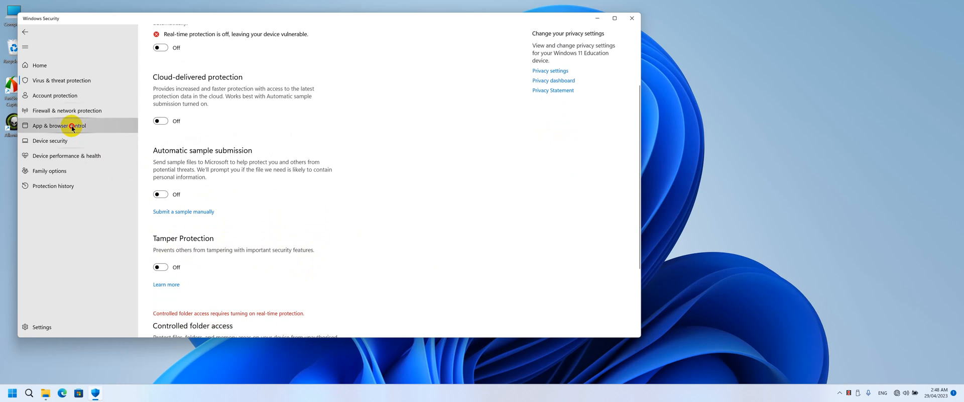
# Check Smart App Control is set to Off and return to the App & browser control overview
pyautogui.click(61, 125)
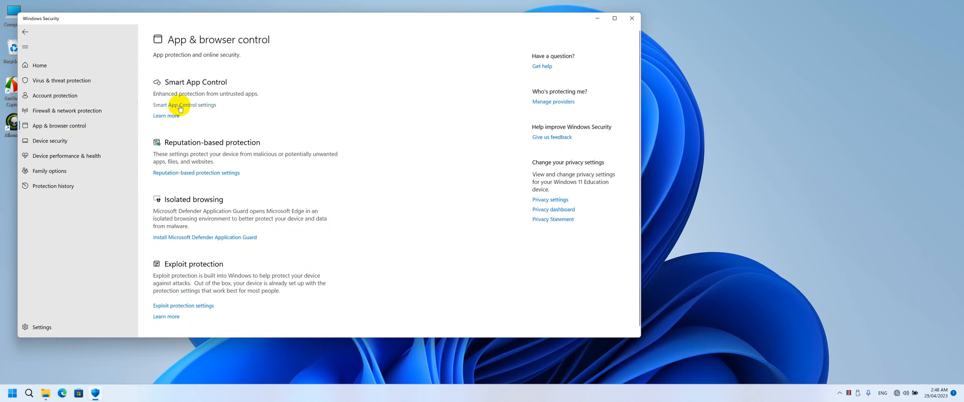
pyautogui.click(179, 105)
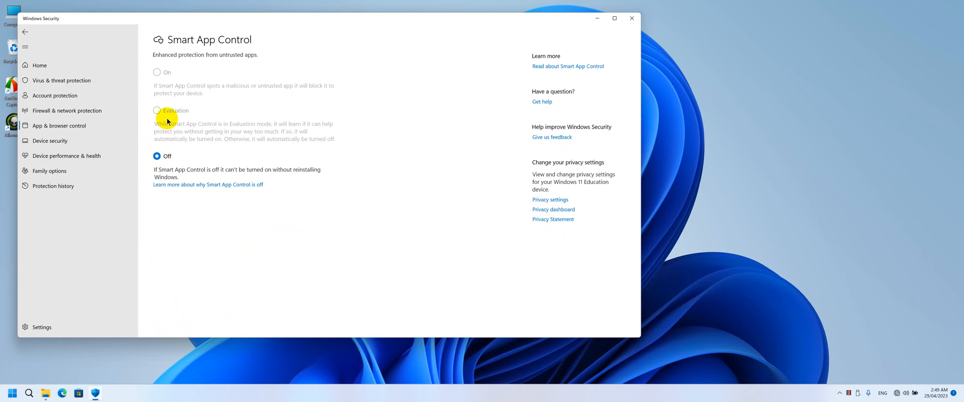
pyautogui.moveTo(167, 116)
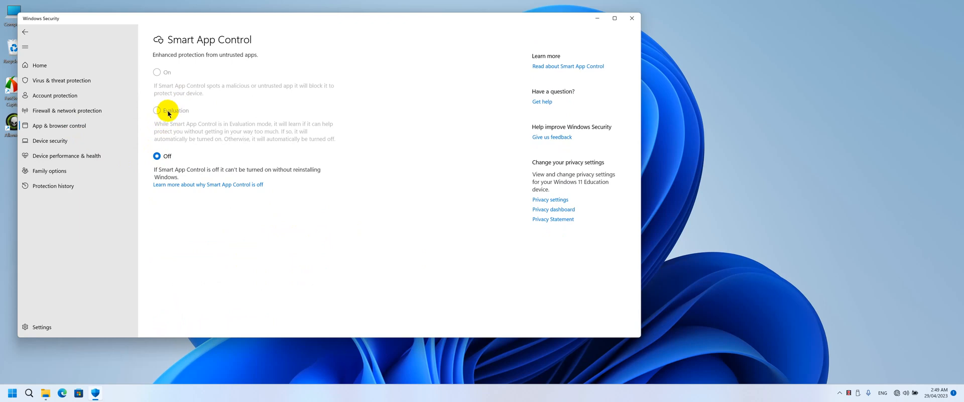
pyautogui.moveTo(163, 115)
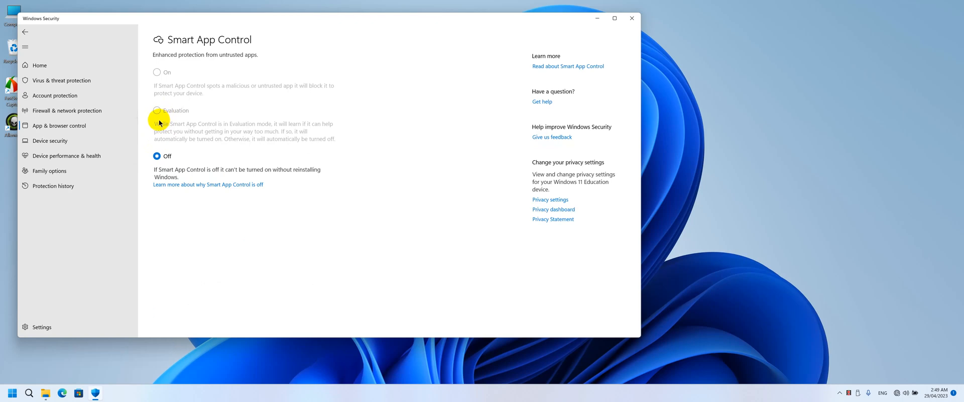
pyautogui.click(59, 125)
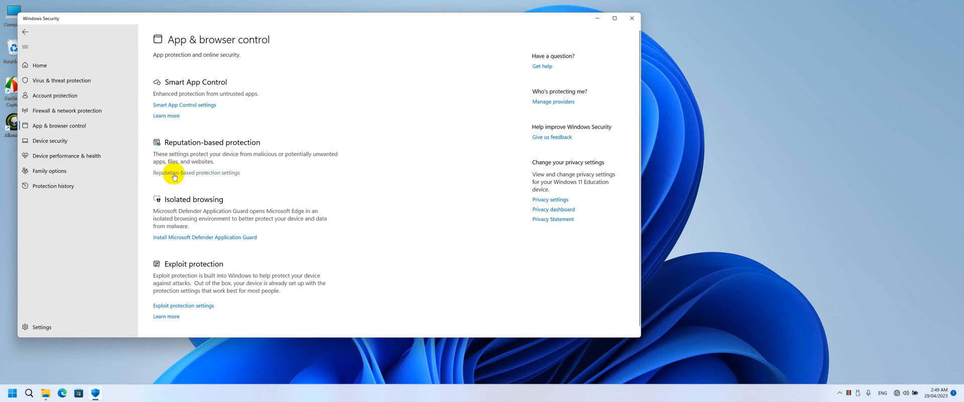
# Verify reputation-based protection toggles are off, recheck virus settings, then minimize Windows Security
pyautogui.click(196, 172)
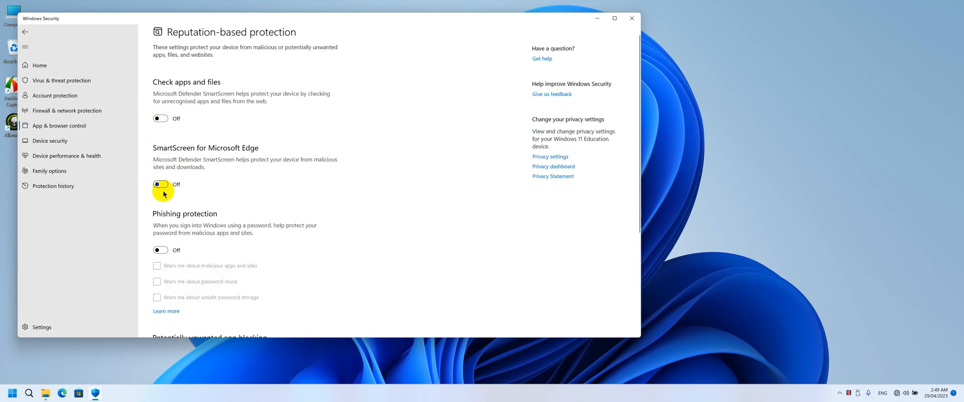
pyautogui.scroll(-3)
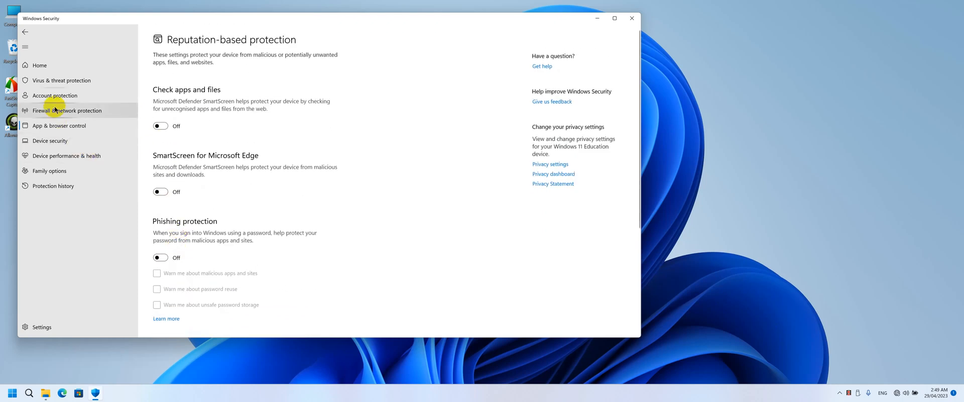
pyautogui.moveTo(404, 61)
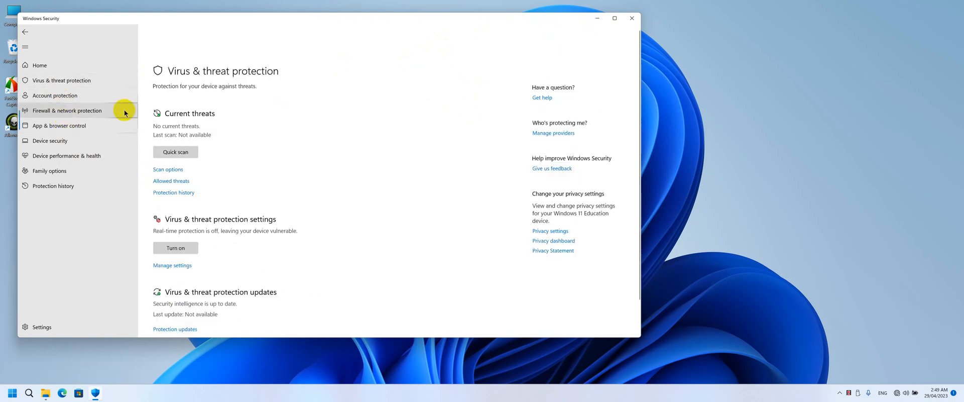
pyautogui.click(172, 265)
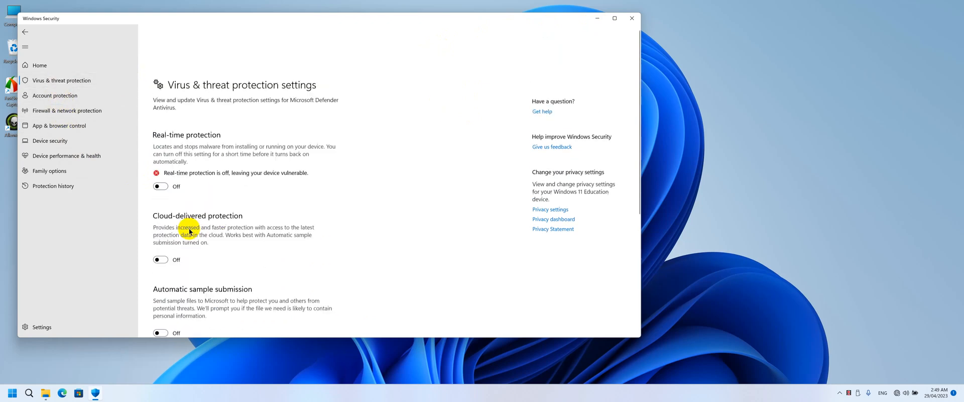
pyautogui.click(630, 18)
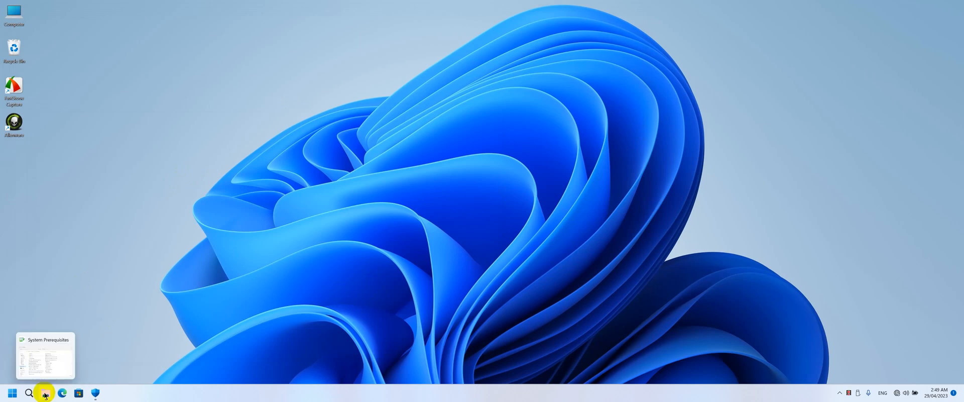
# Enter the Windows Defender folder and select the Disable Windows Defender.reg file
pyautogui.click(46, 355)
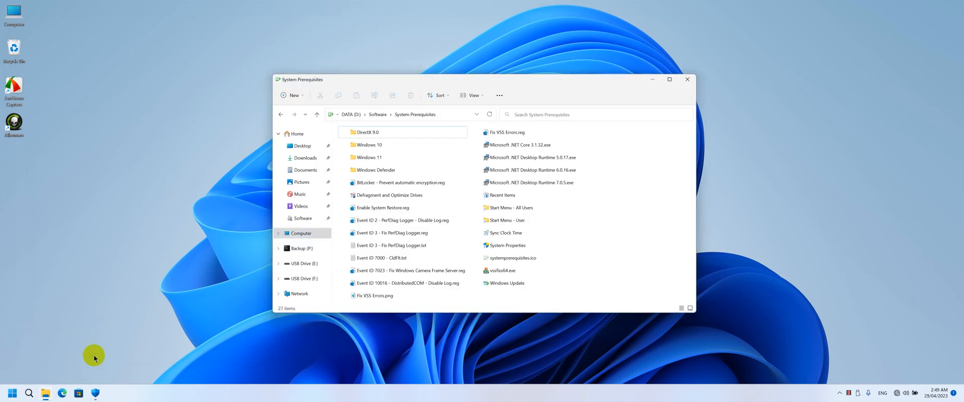
pyautogui.doubleClick(375, 170)
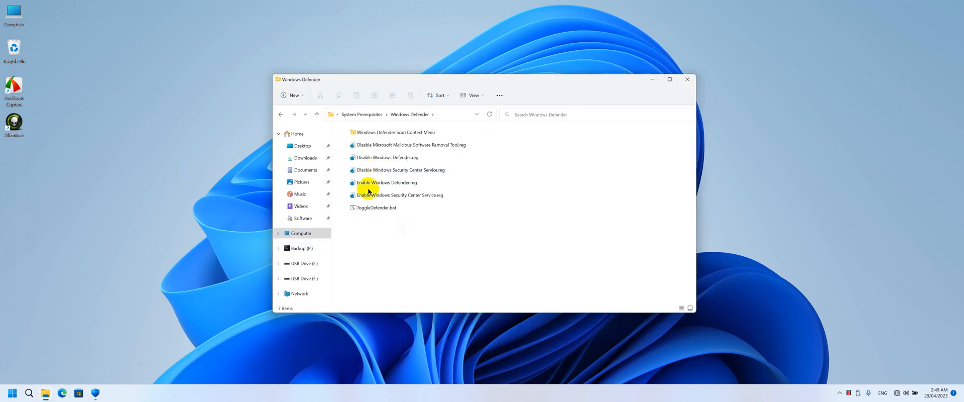
pyautogui.click(410, 145)
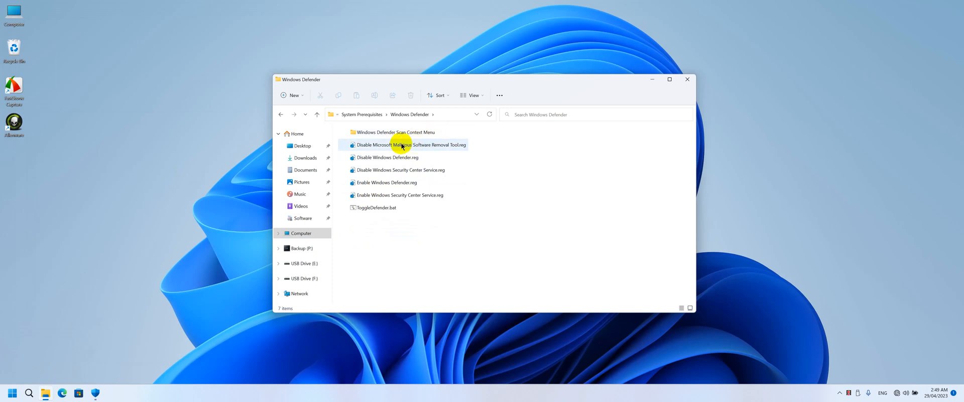
pyautogui.click(375, 206)
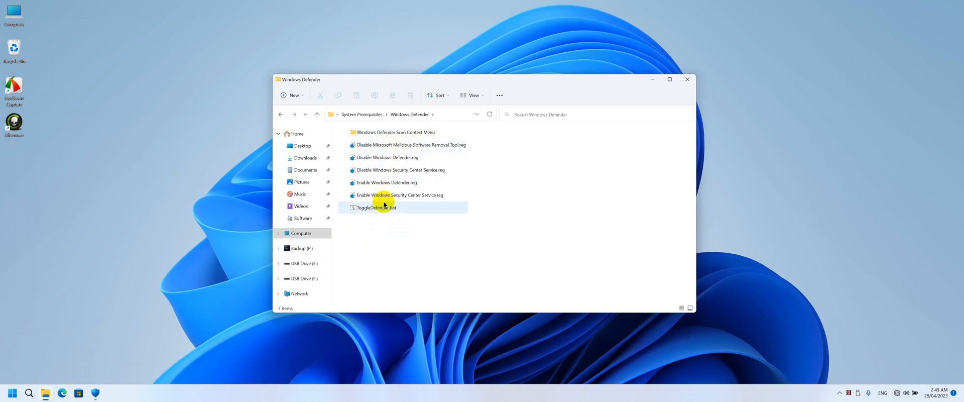
pyautogui.click(387, 157)
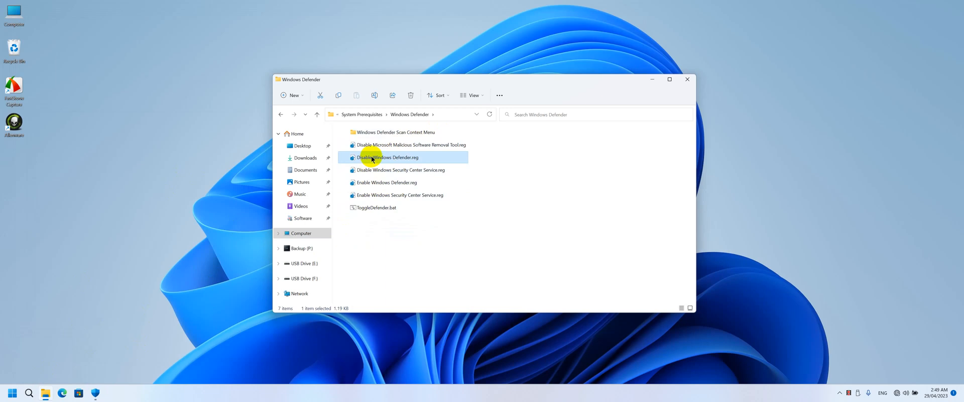
pyautogui.moveTo(55, 384)
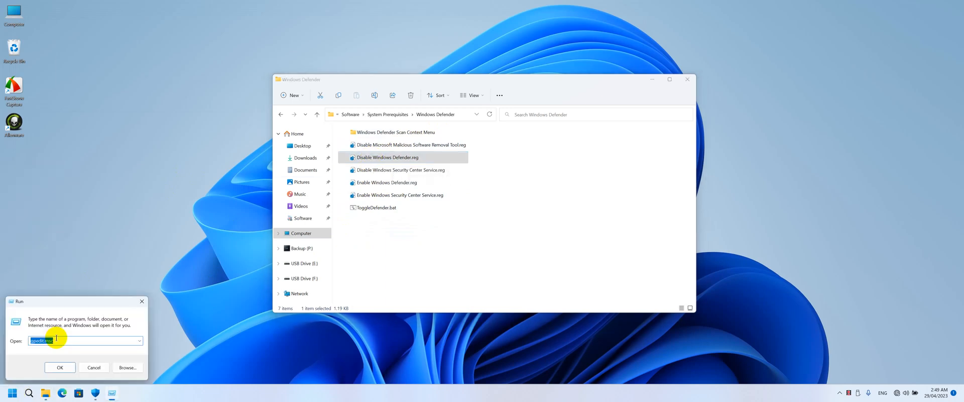
pyautogui.write('services.msc')
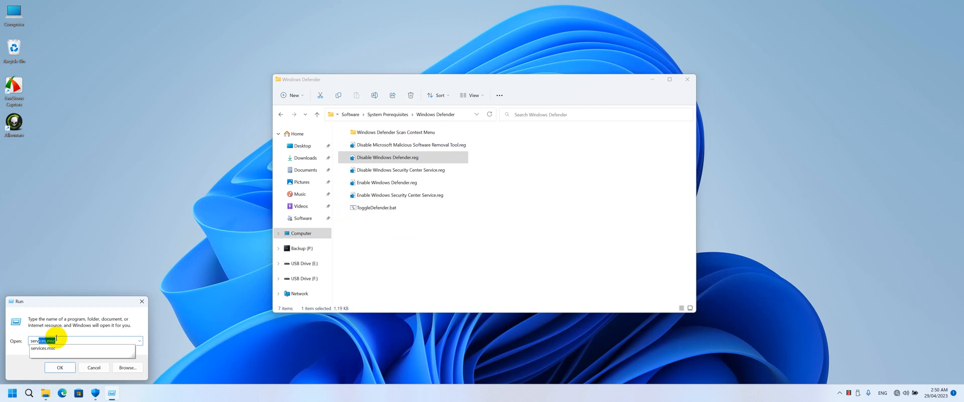
pyautogui.click(59, 367)
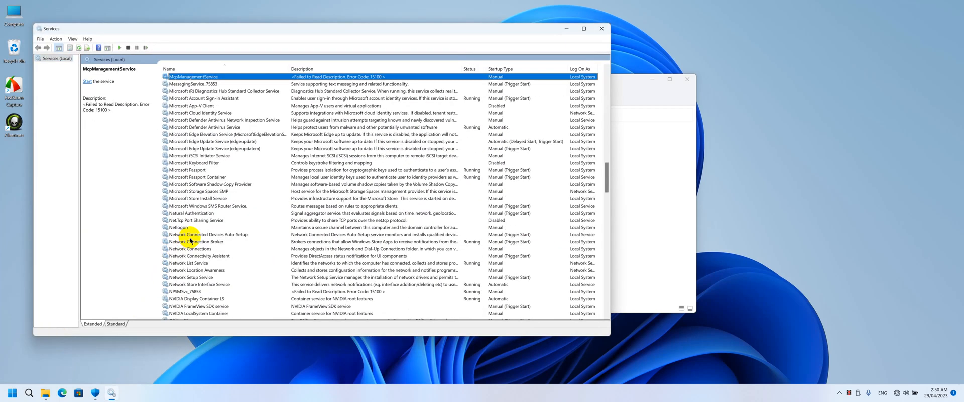
pyautogui.click(224, 119)
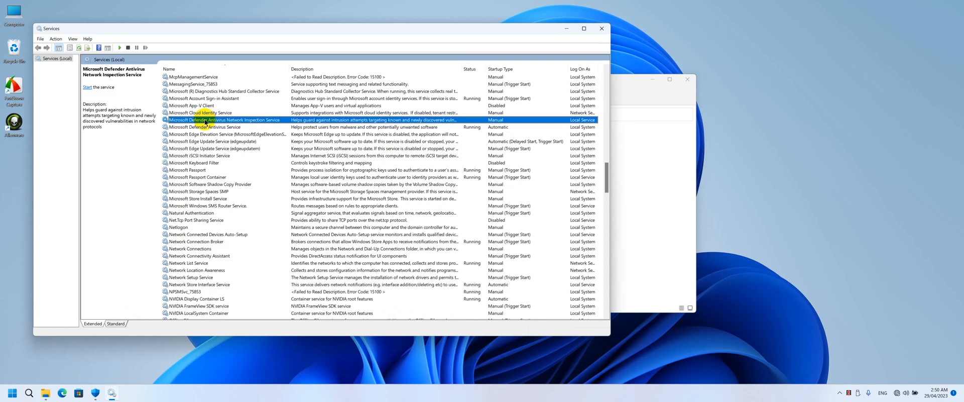
pyautogui.moveTo(251, 127)
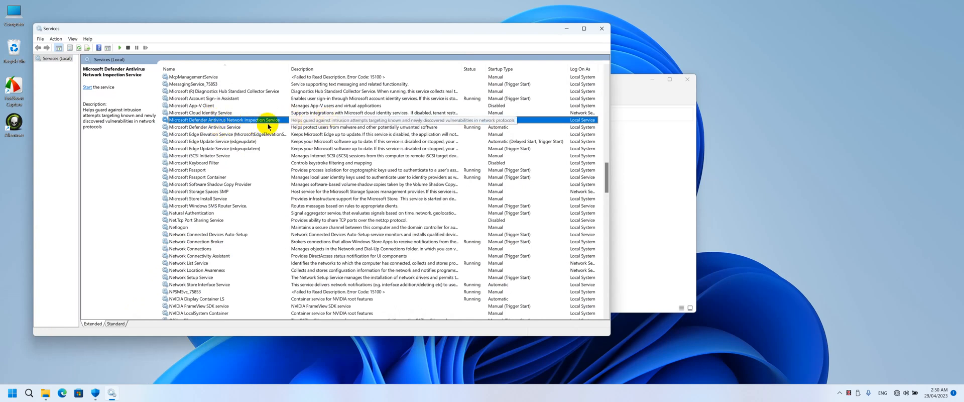
pyautogui.doubleClick(223, 119)
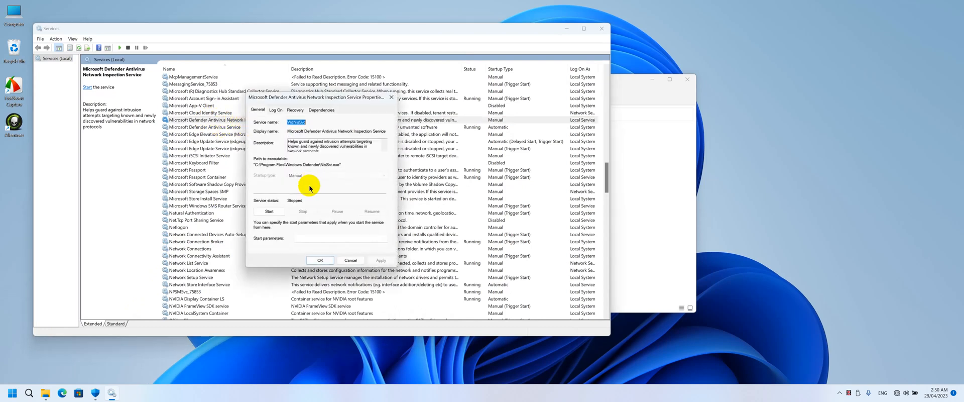
pyautogui.moveTo(304, 176)
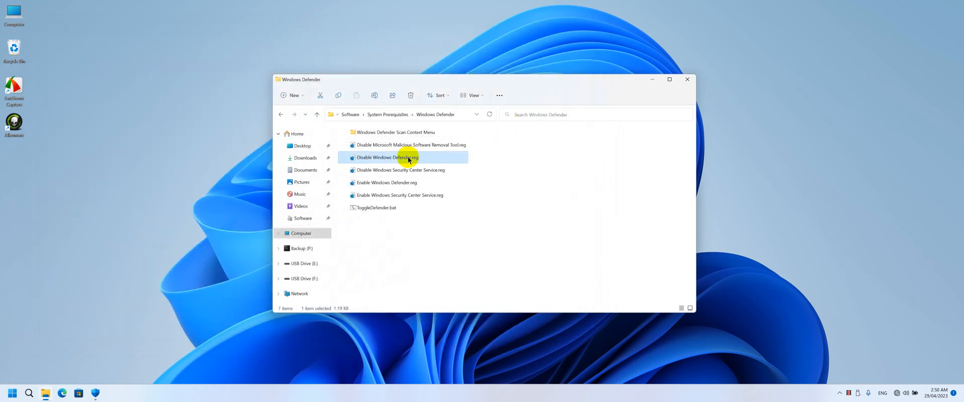
pyautogui.moveTo(407, 160)
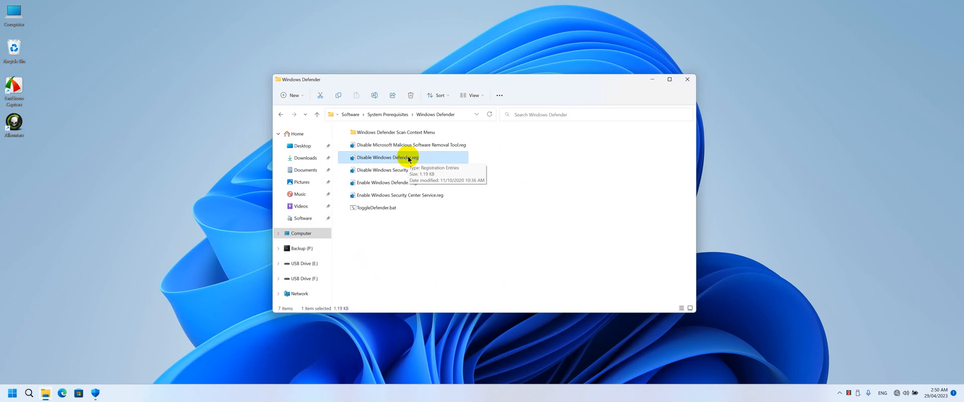
pyautogui.click(376, 207)
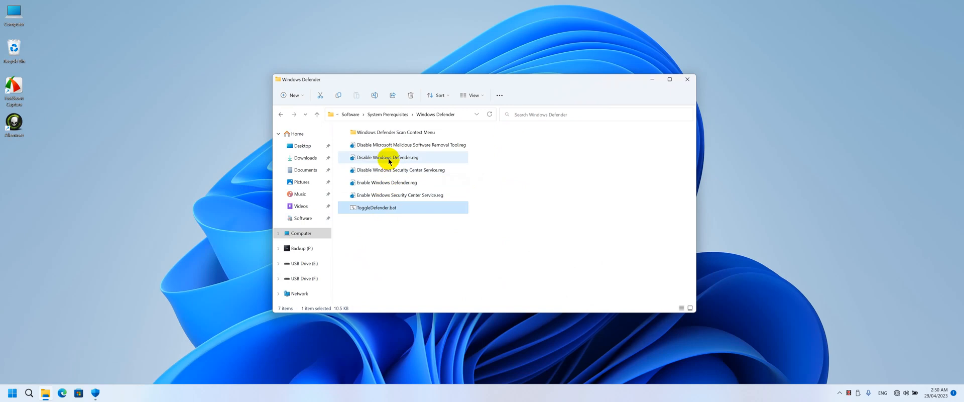
pyautogui.click(388, 157)
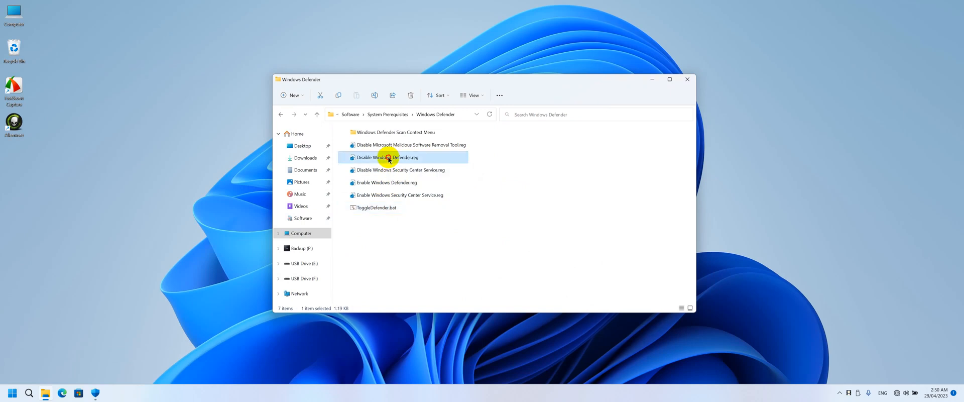
pyautogui.doubleClick(388, 157)
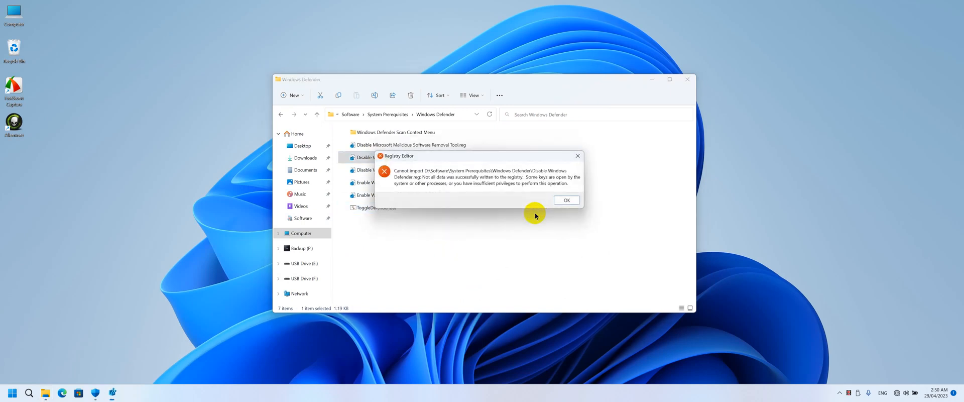
pyautogui.click(565, 200)
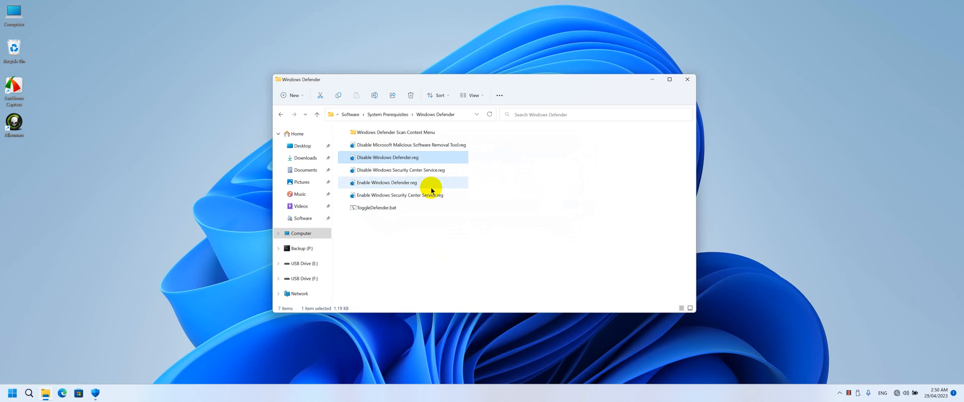
pyautogui.moveTo(376, 207)
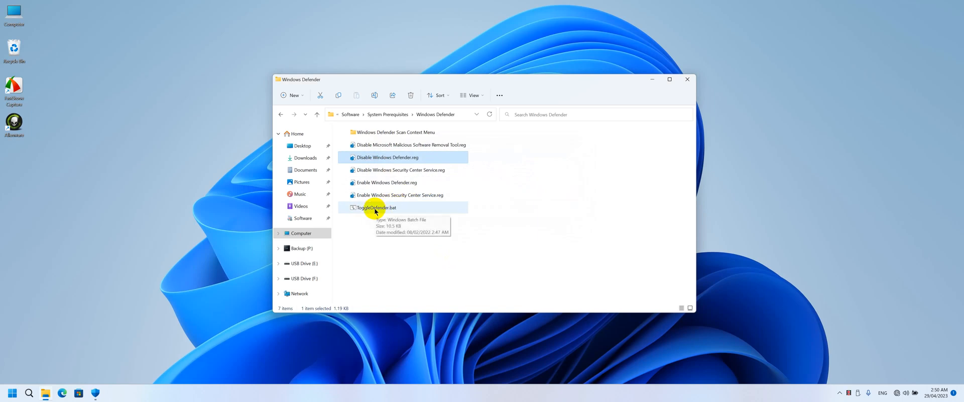
# Run ToggleDefender.bat as administrator and confirm disabling Windows Defender
pyautogui.rightClick(376, 207)
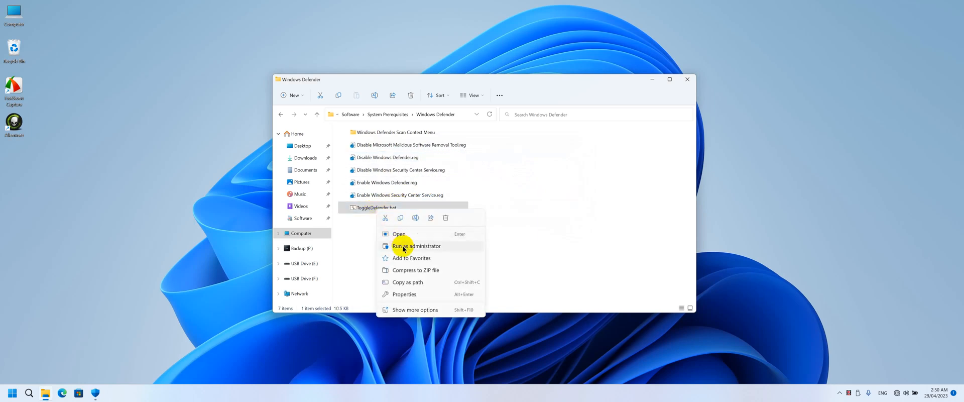
pyautogui.click(403, 249)
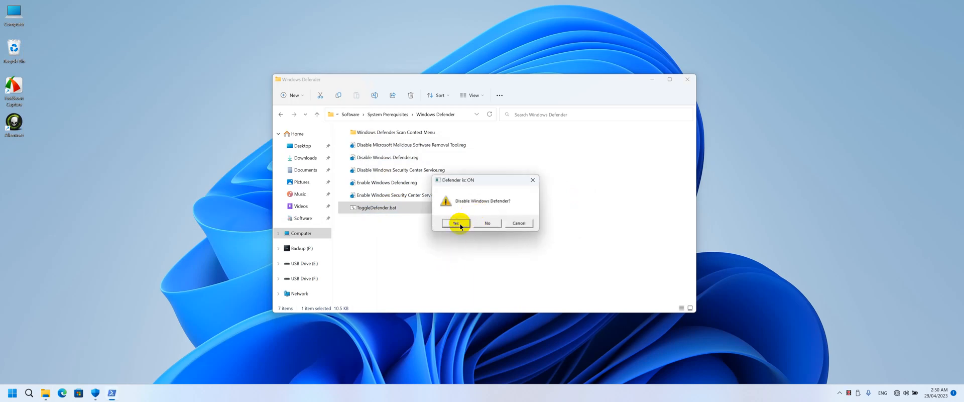
pyautogui.click(455, 223)
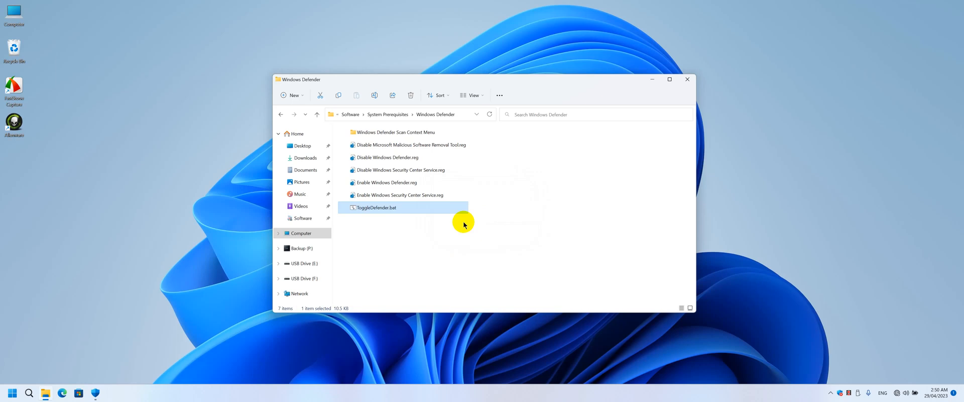
pyautogui.moveTo(402, 182)
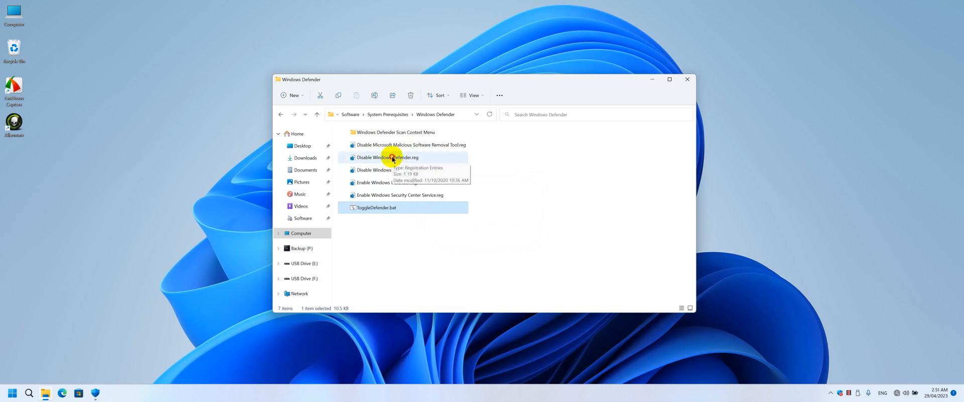
# Merge Disable Windows Defender.reg into the registry and acknowledge the successful import
pyautogui.doubleClick(389, 157)
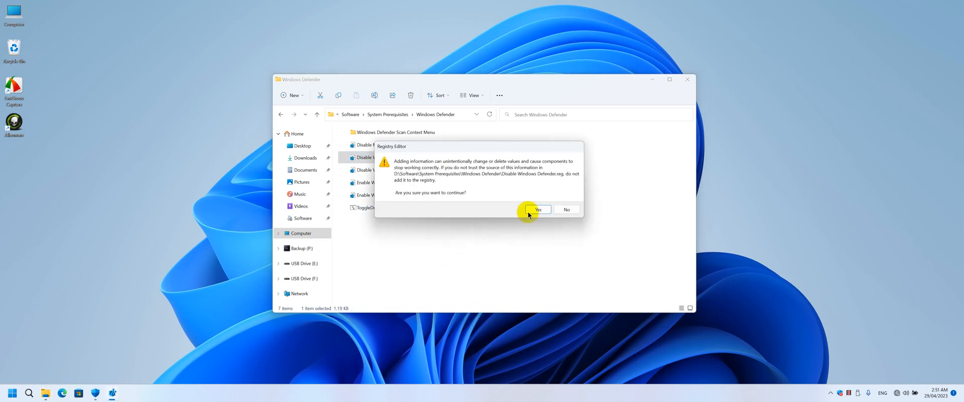
pyautogui.click(537, 209)
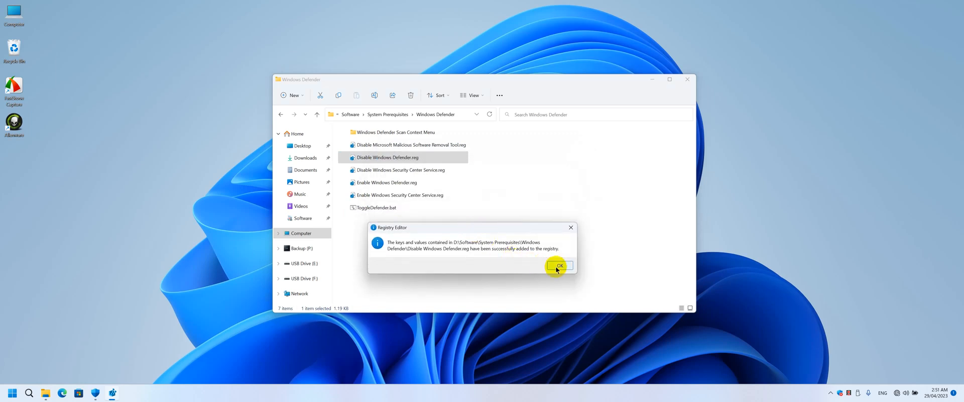
pyautogui.click(558, 265)
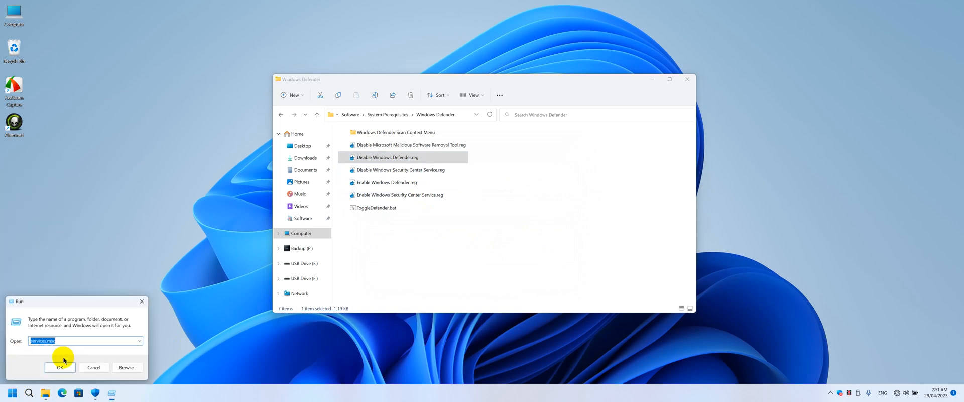
# In services.msc, review Microsoft Defender Antivirus Service as stopped and disabled, then close Services
pyautogui.click(59, 367)
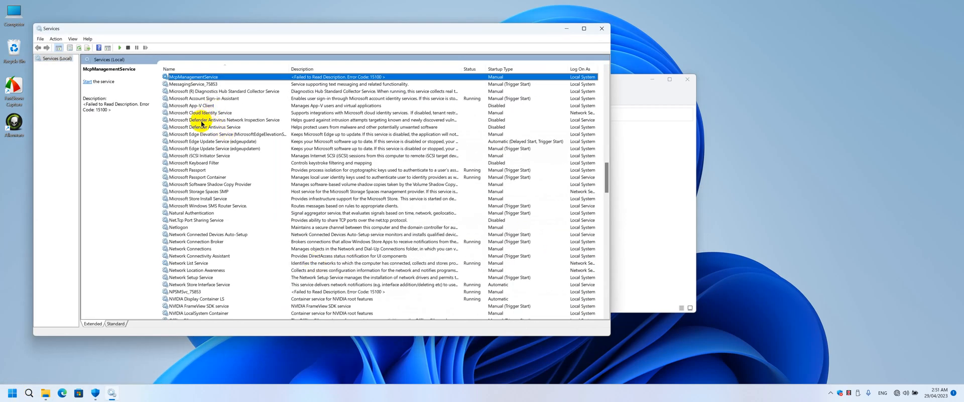
pyautogui.click(224, 120)
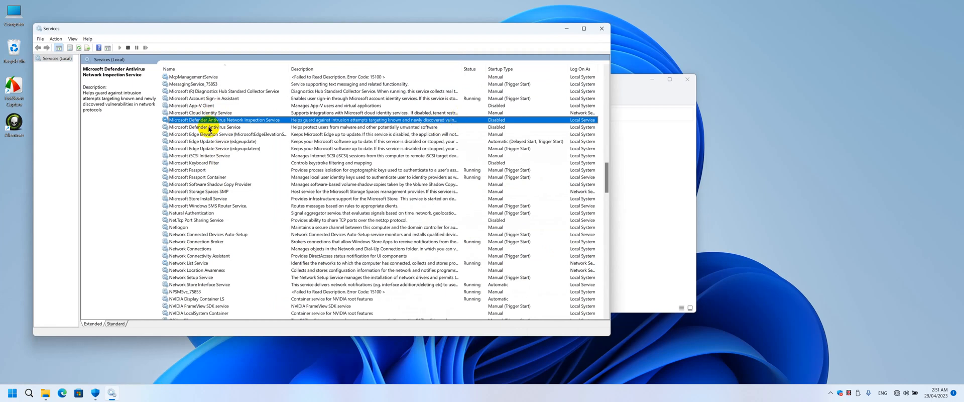
pyautogui.doubleClick(205, 127)
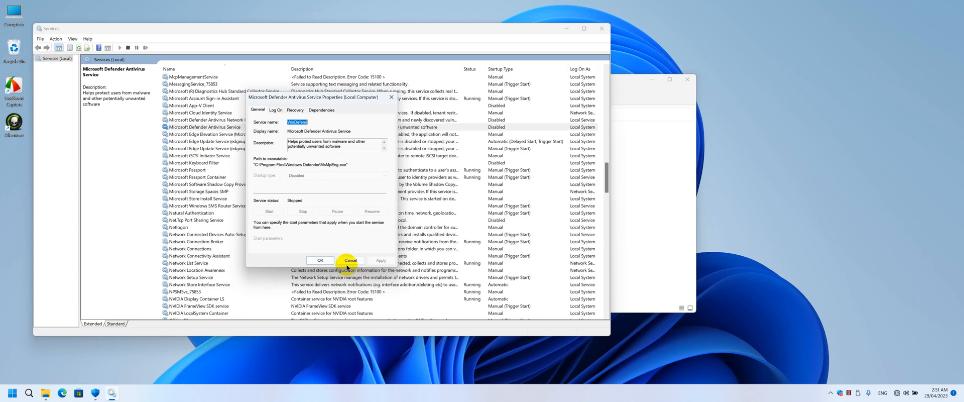
pyautogui.click(350, 259)
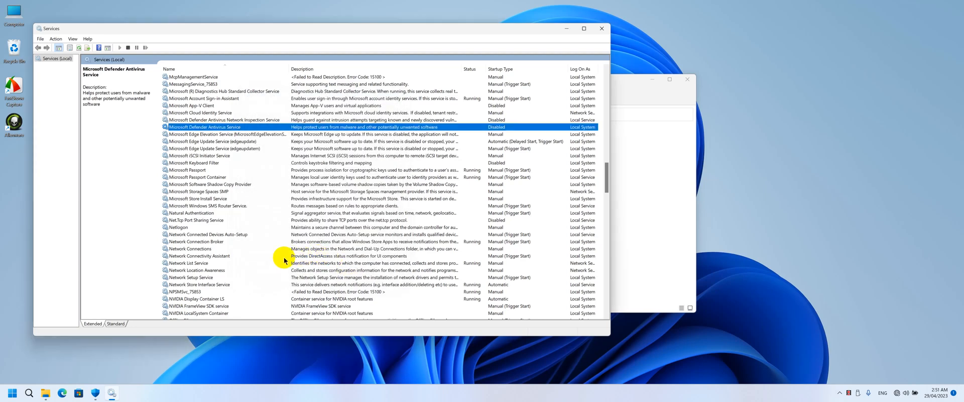
pyautogui.scroll(-3)
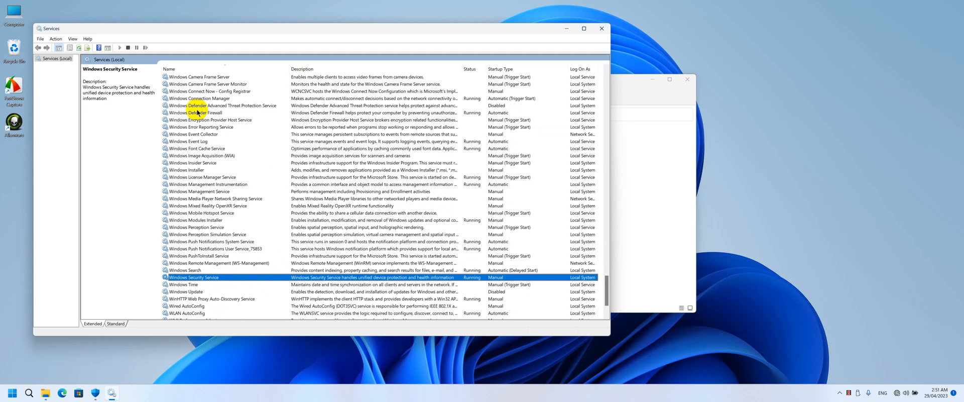
pyautogui.click(220, 105)
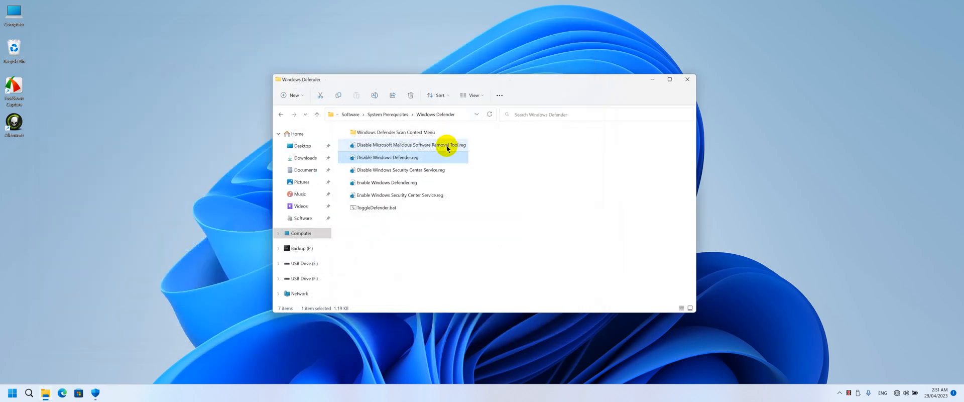
pyautogui.moveTo(409, 146)
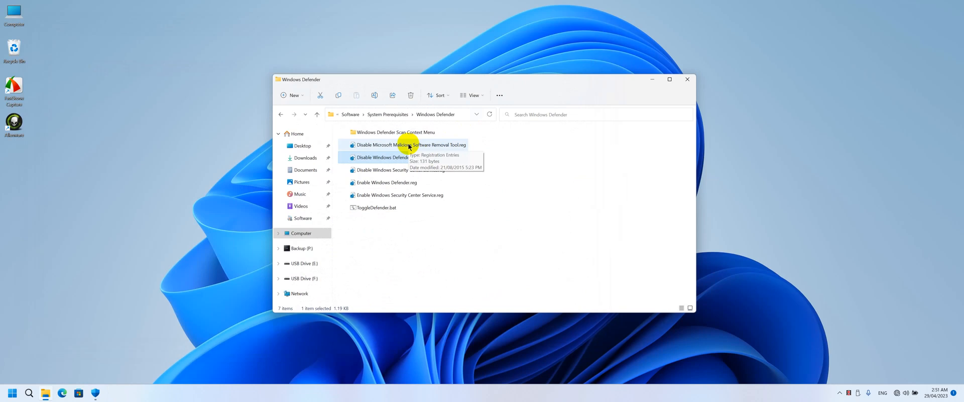
# Import Disable Microsoft Malicious Software Removal Tool.reg into the registry and dismiss the confirmation
pyautogui.click(409, 145)
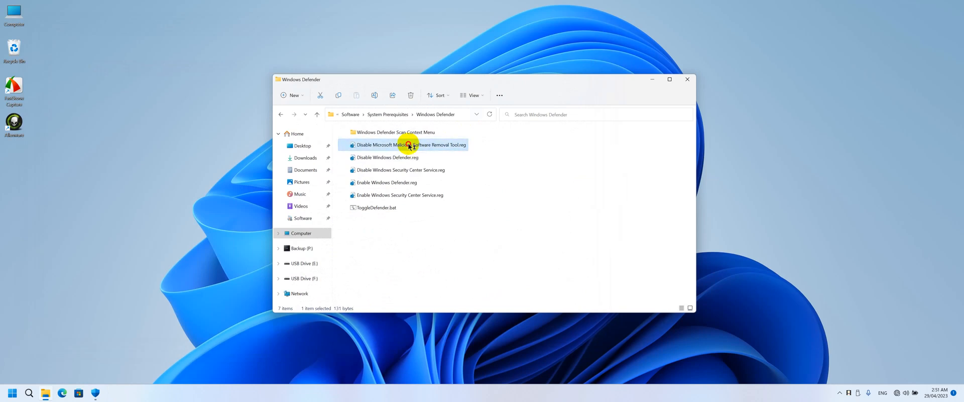
pyautogui.doubleClick(408, 145)
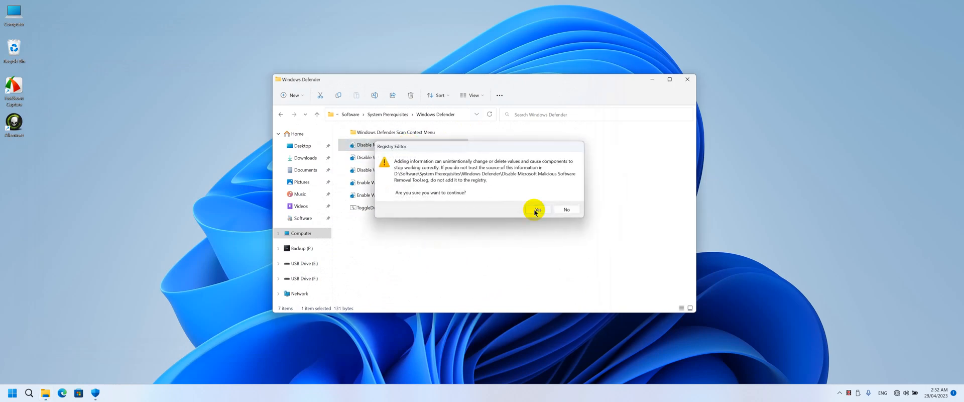
pyautogui.click(535, 209)
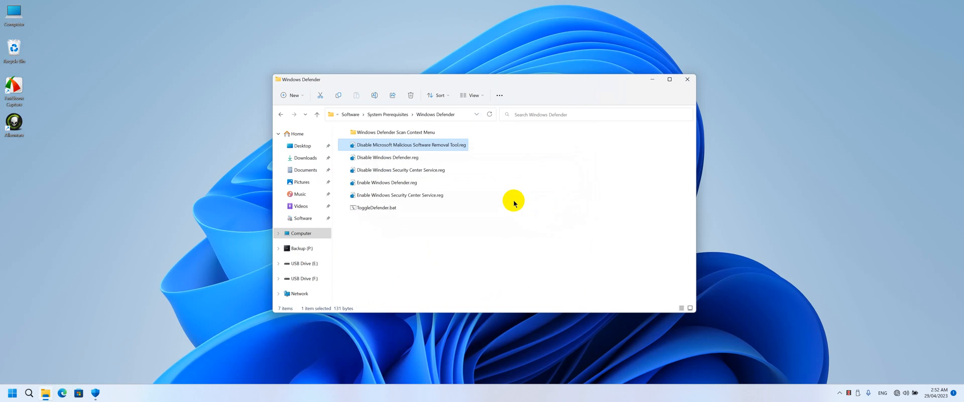
pyautogui.click(369, 258)
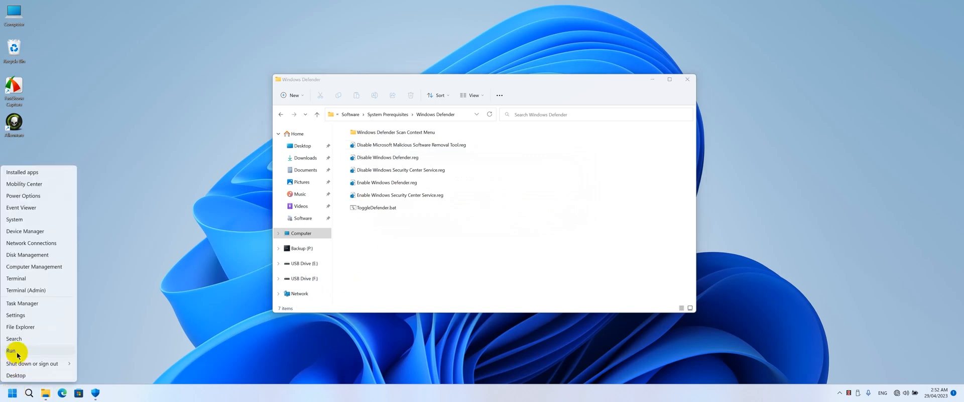
# Launch the Local Group Policy Editor via gpedit.msc and expand Computer Administrative Templates
pyautogui.click(10, 350)
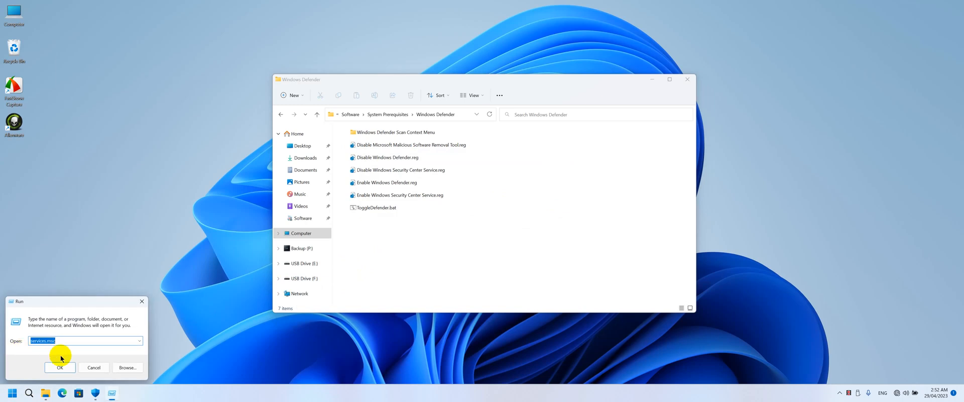
pyautogui.write('gpedit.msc')
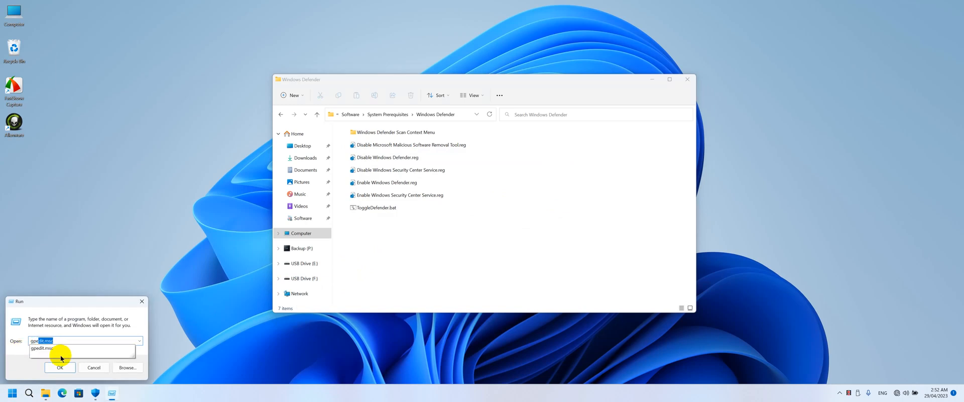
pyautogui.click(60, 368)
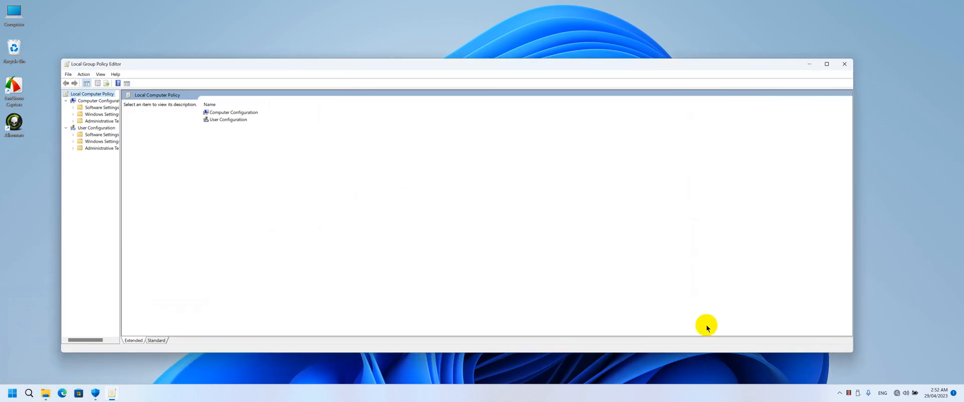
pyautogui.moveTo(120, 234)
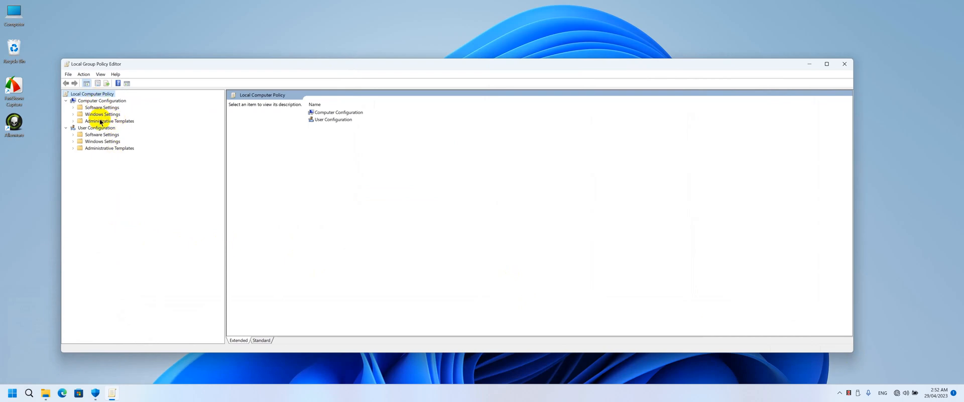
pyautogui.click(110, 121)
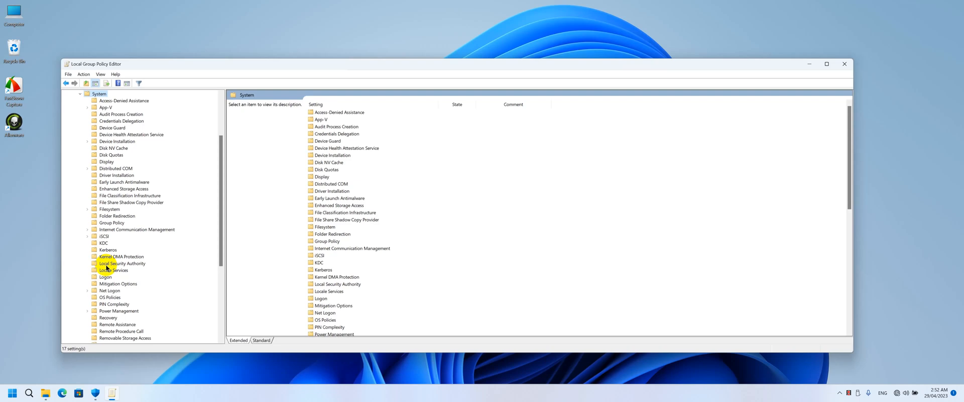
# Under System > Local Security Authority, set the LSASS protected-process policy's LSA protection to Disabled
pyautogui.click(122, 263)
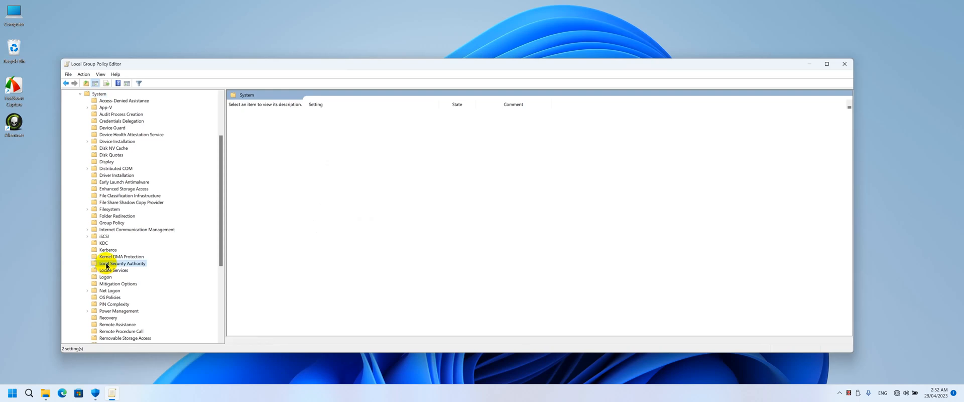
pyautogui.click(121, 263)
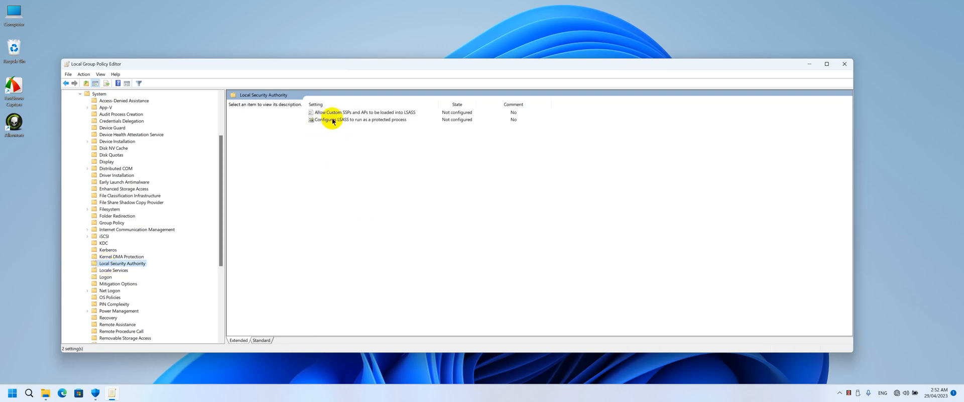
pyautogui.click(360, 119)
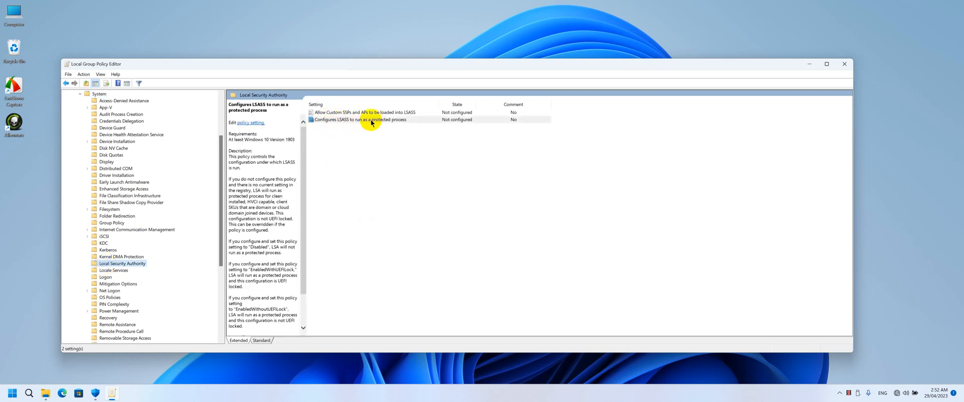
pyautogui.doubleClick(360, 120)
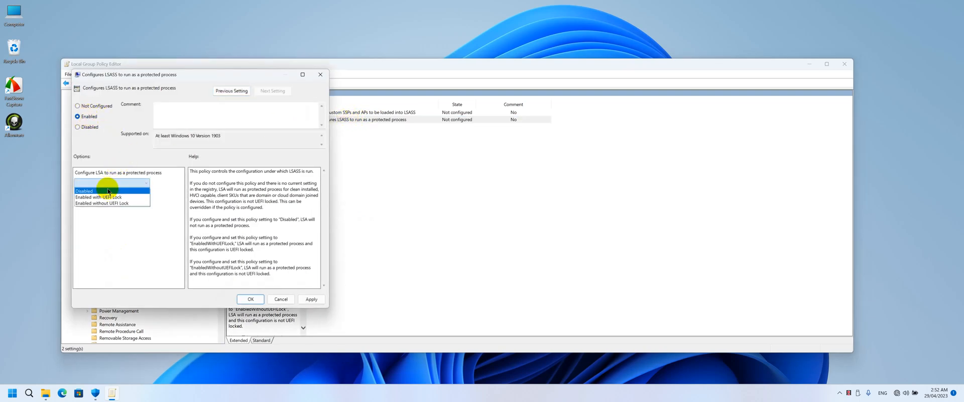
pyautogui.click(85, 190)
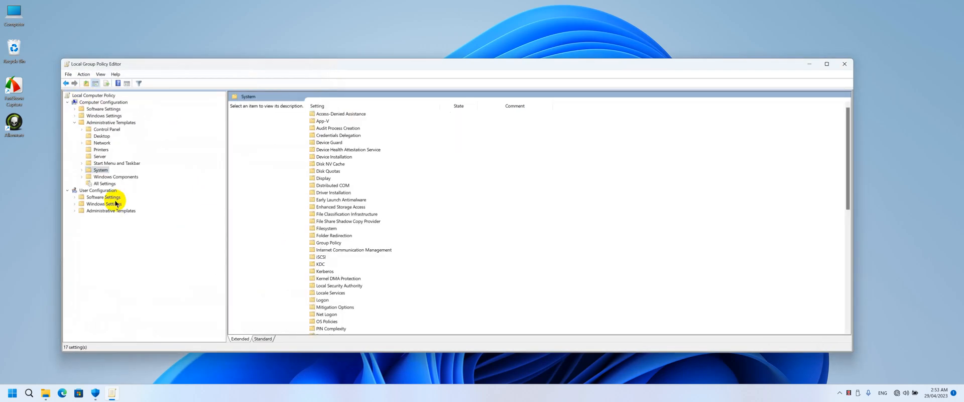
# Navigate to the Microsoft Defender Antivirus policies and set 'Turn off Microsoft Defender Antivirus' to Enabled
pyautogui.click(114, 176)
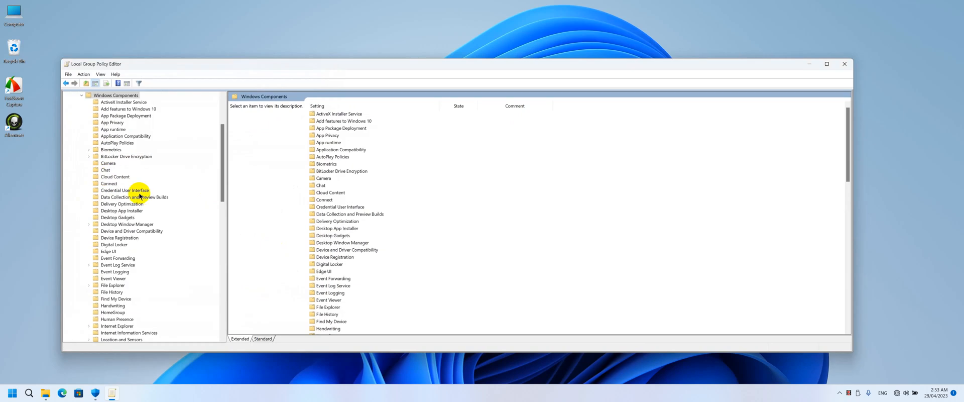
pyautogui.click(118, 217)
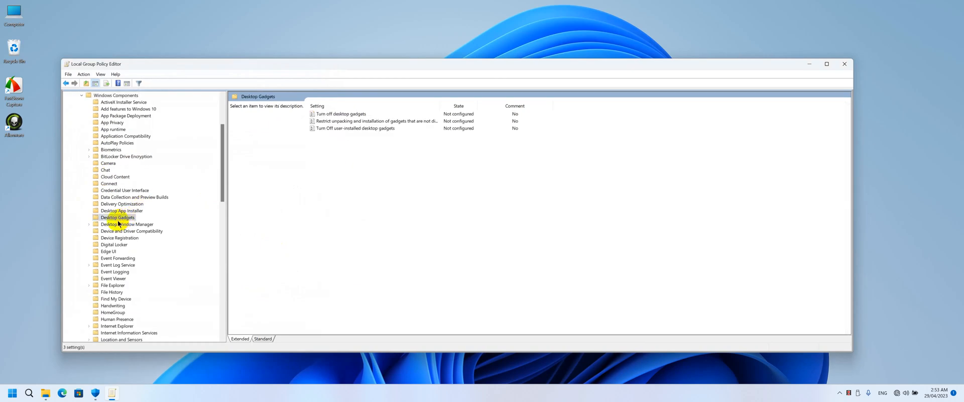
pyautogui.scroll(-3)
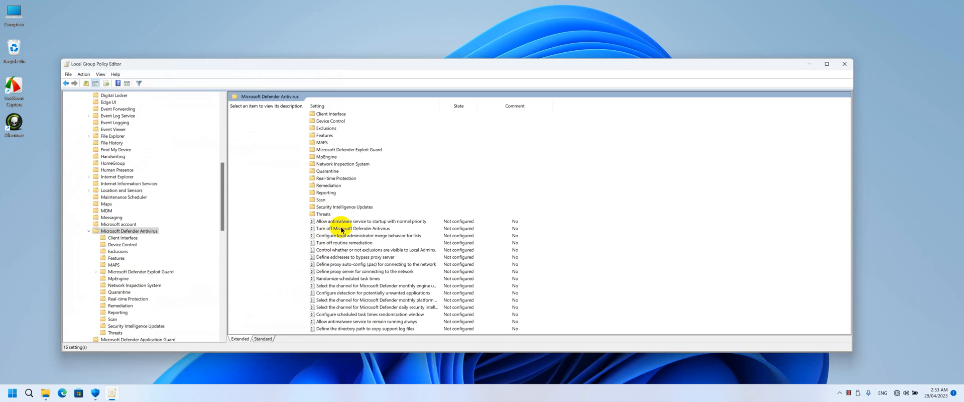
pyautogui.doubleClick(352, 228)
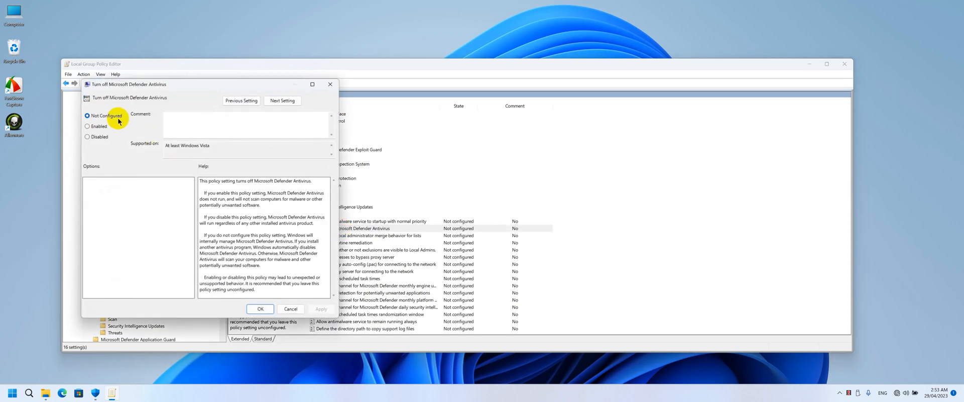
pyautogui.click(88, 127)
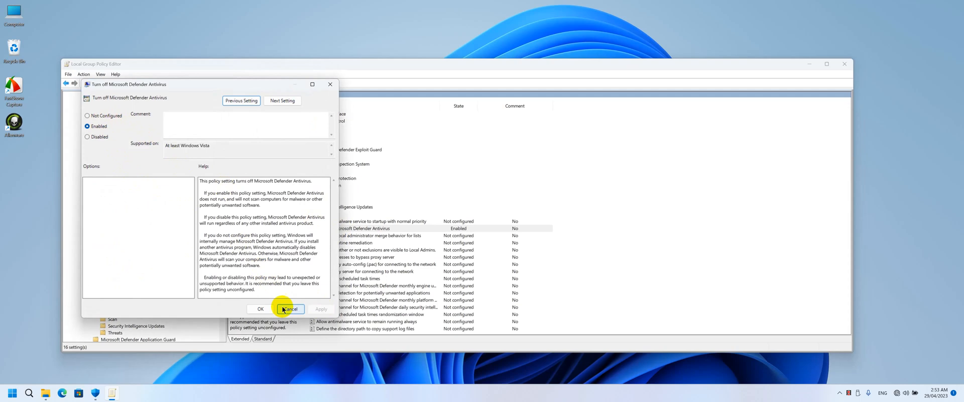
pyautogui.click(289, 309)
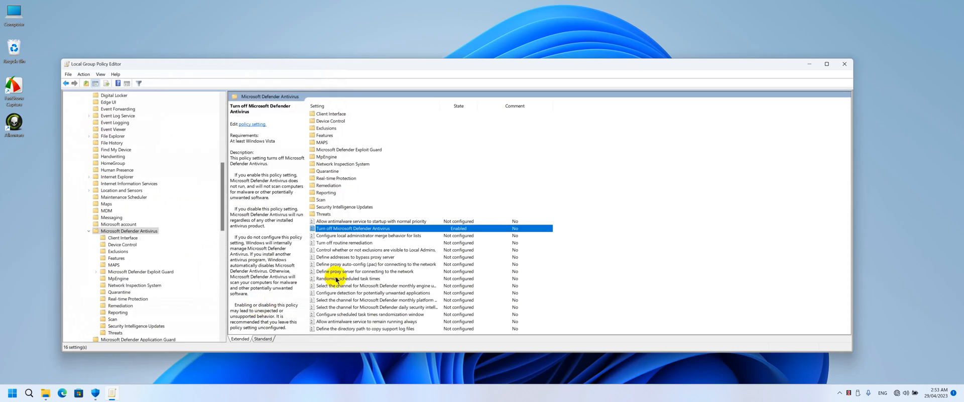
pyautogui.moveTo(336, 323)
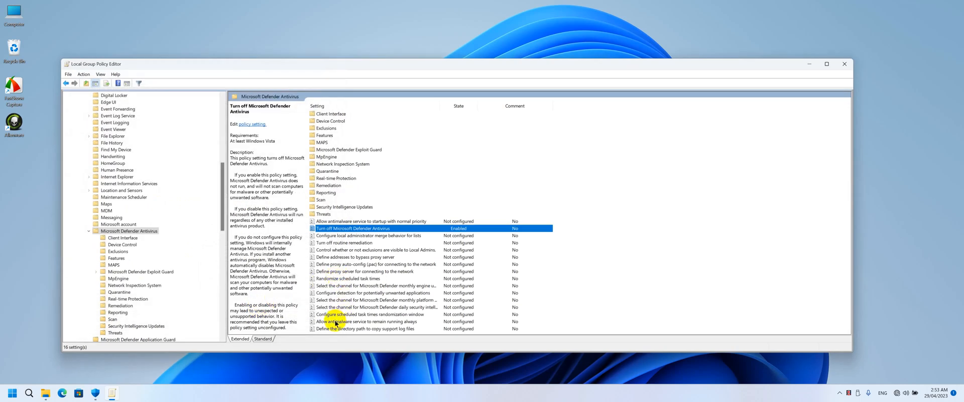
# Set 'Allow antimalware service to remain running always' to Disabled
pyautogui.doubleClick(374, 321)
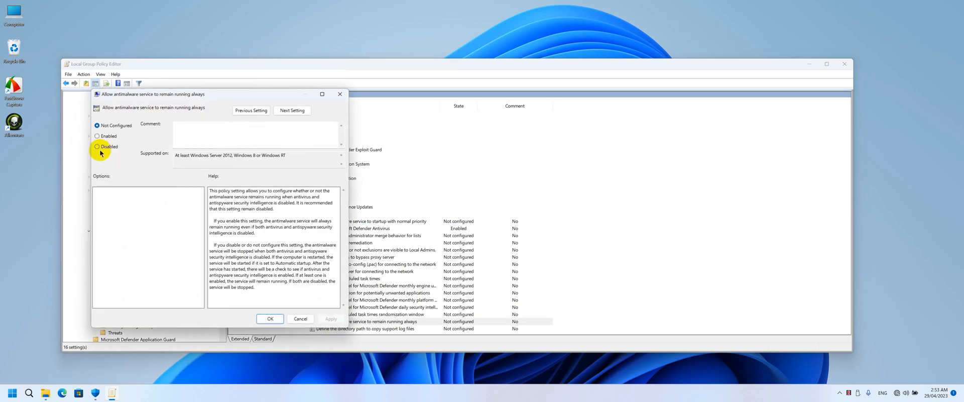
pyautogui.click(269, 318)
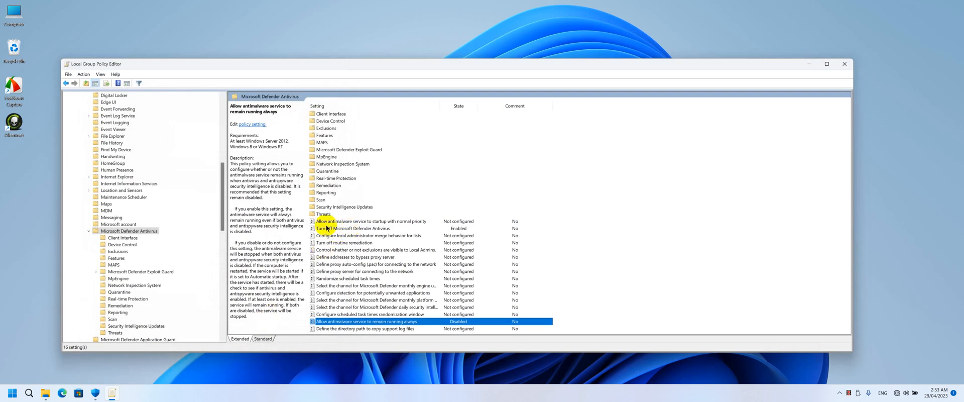
pyautogui.click(352, 228)
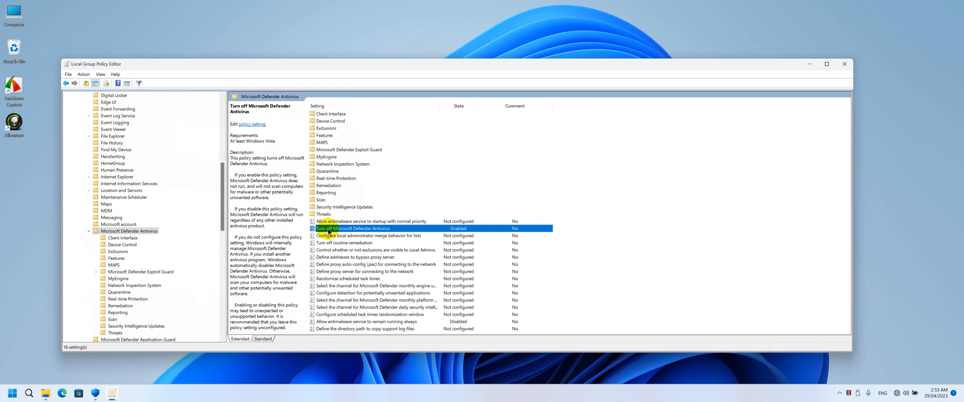
pyautogui.moveTo(333, 232)
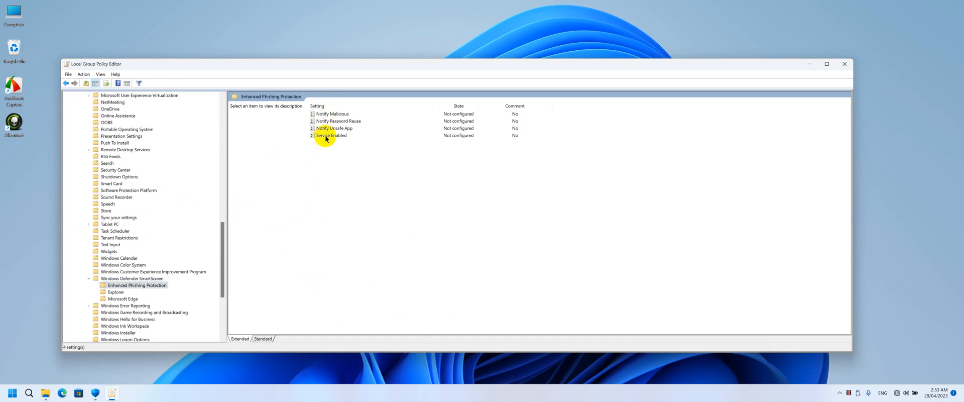
# Disable the phishing protection Service Enabled policy and Explorer's App Install Control; choose Disabled for Explorer's SmartScreen policy
pyautogui.doubleClick(331, 134)
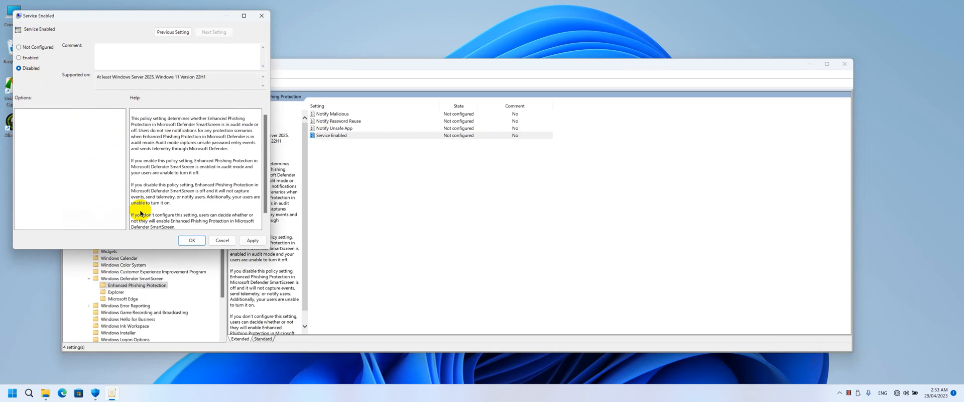
pyautogui.click(191, 240)
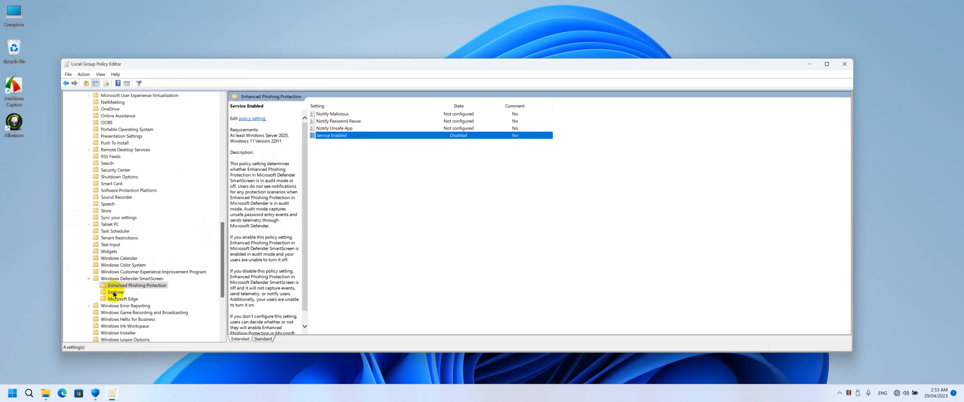
pyautogui.click(115, 291)
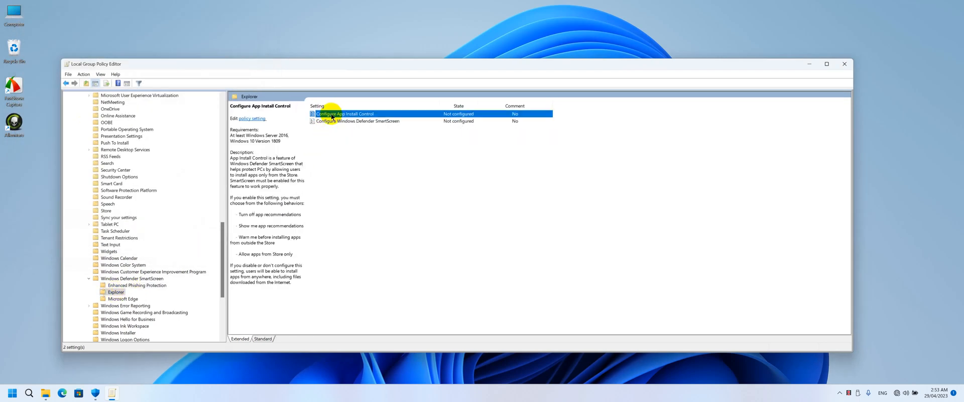
pyautogui.doubleClick(345, 114)
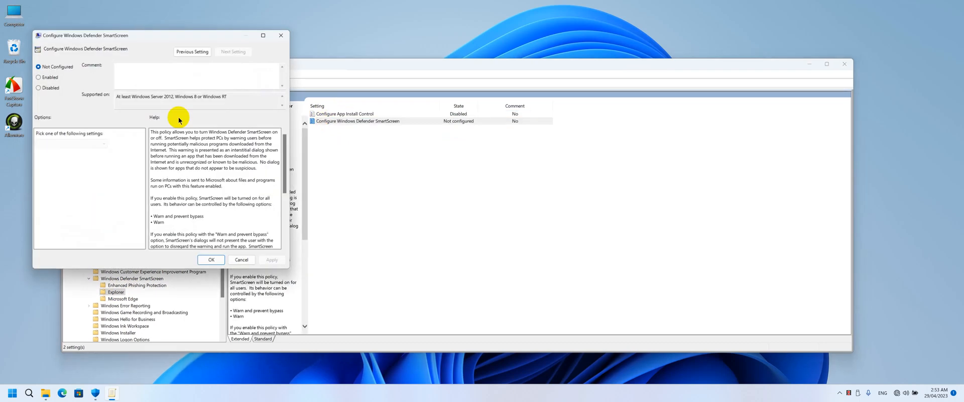
pyautogui.click(40, 87)
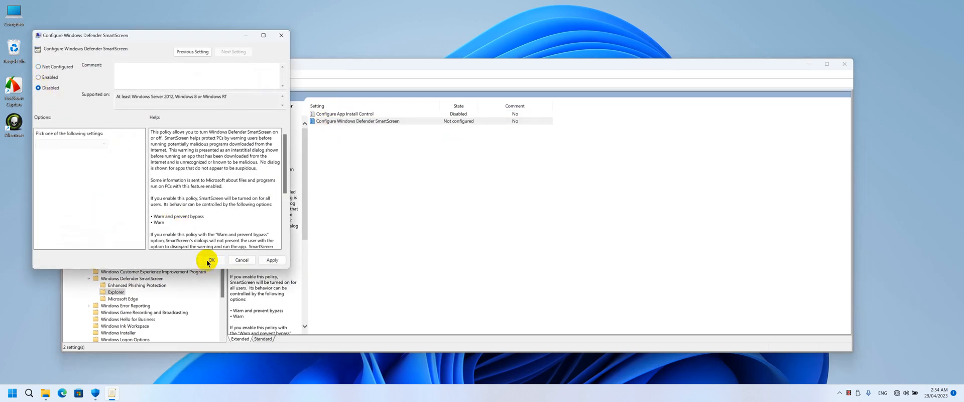
# Confirm Explorer SmartScreen as Disabled and set both Microsoft Edge SmartScreen policies to Disabled
pyautogui.click(209, 259)
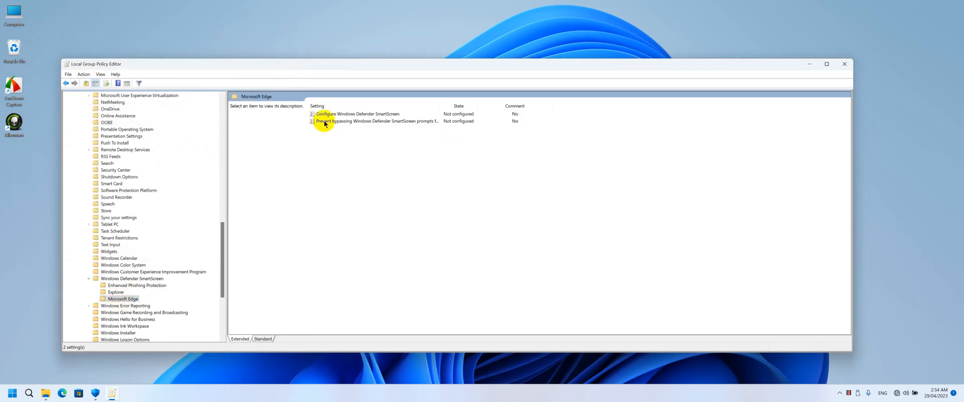
pyautogui.doubleClick(358, 114)
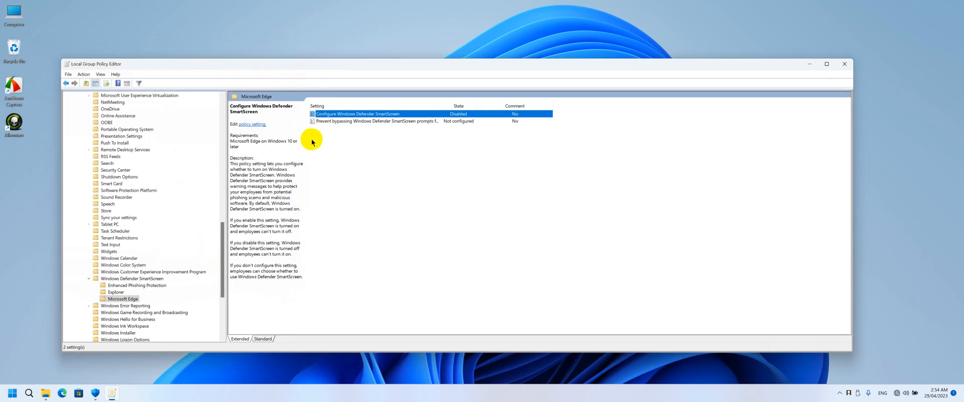
pyautogui.doubleClick(376, 120)
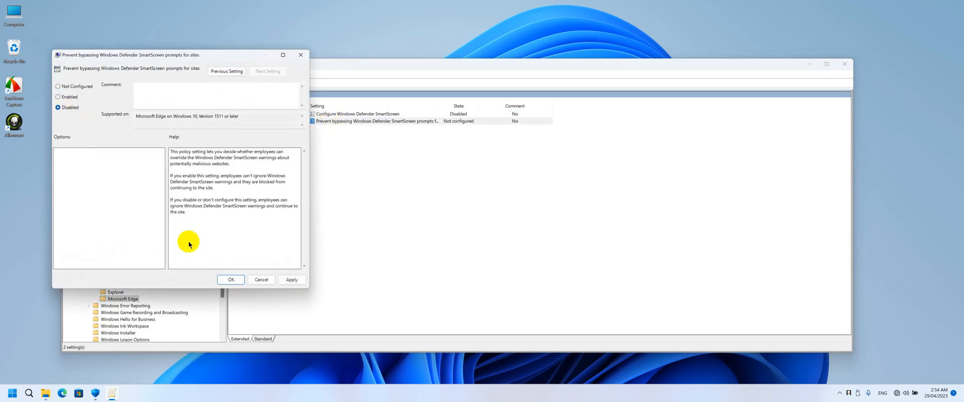
pyautogui.click(231, 279)
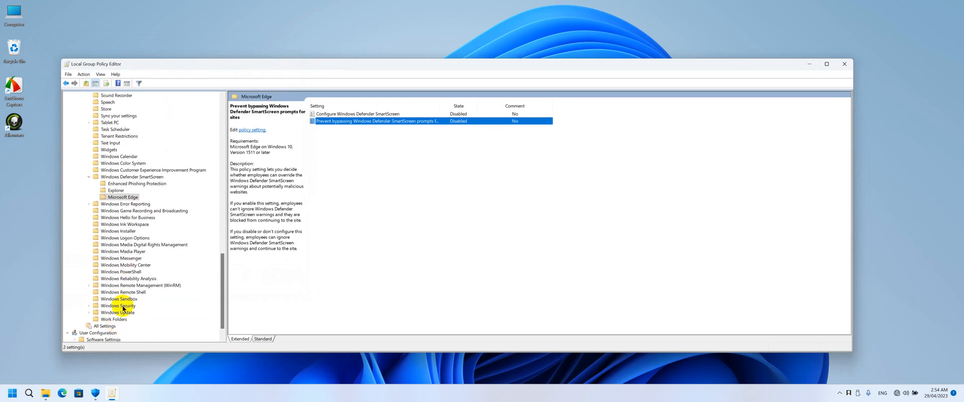
pyautogui.click(118, 305)
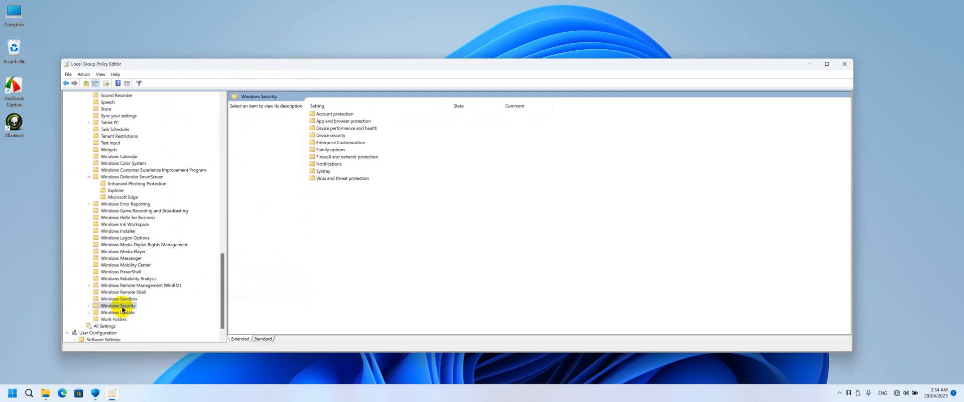
pyautogui.moveTo(258, 198)
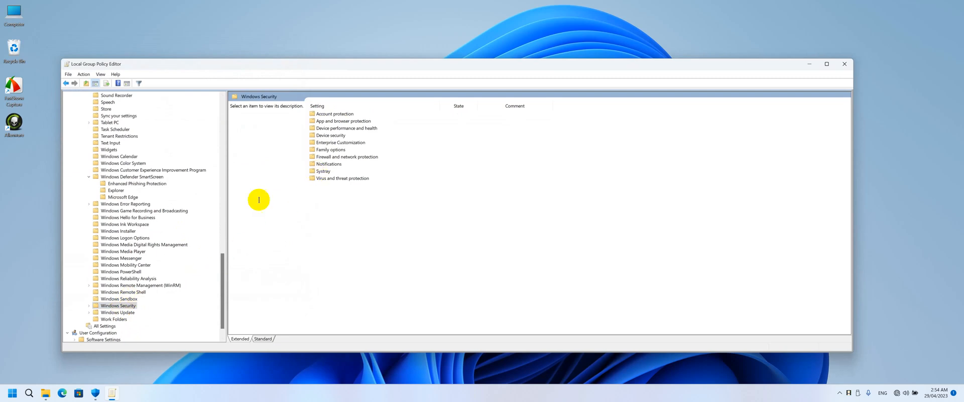
# Set 'Hide Windows Security Systray' to Enabled
pyautogui.click(324, 171)
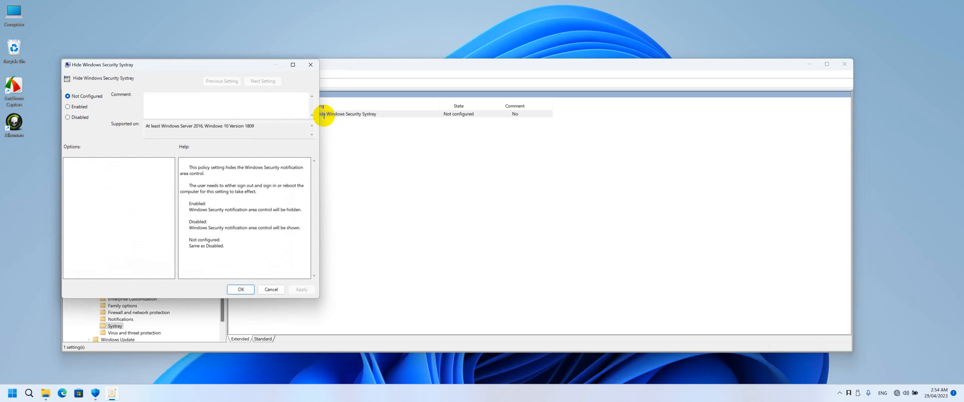
pyautogui.click(68, 107)
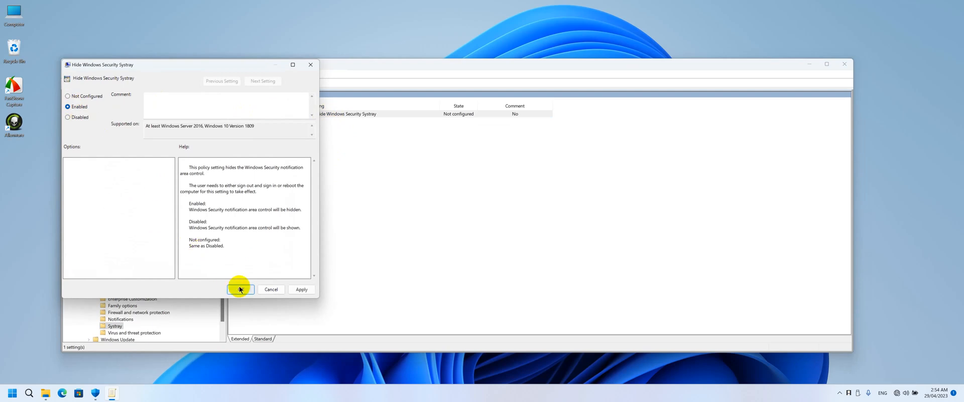
pyautogui.click(239, 289)
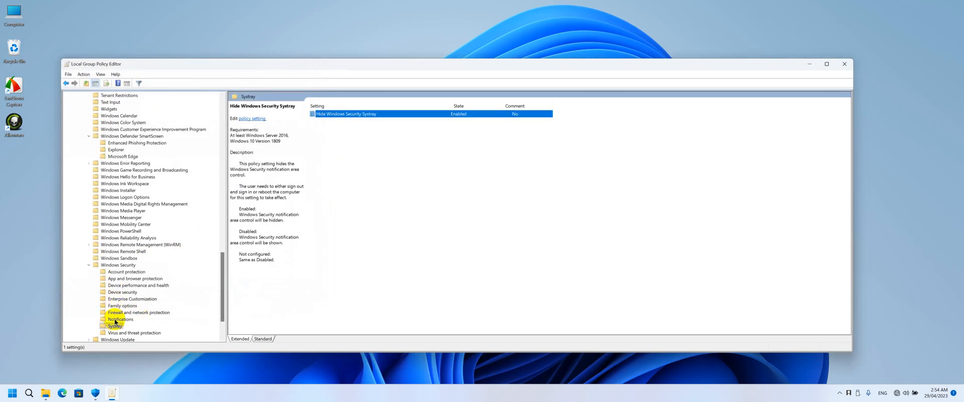
# Set the Windows Security 'Hide all notifications' policy to Enabled
pyautogui.click(119, 318)
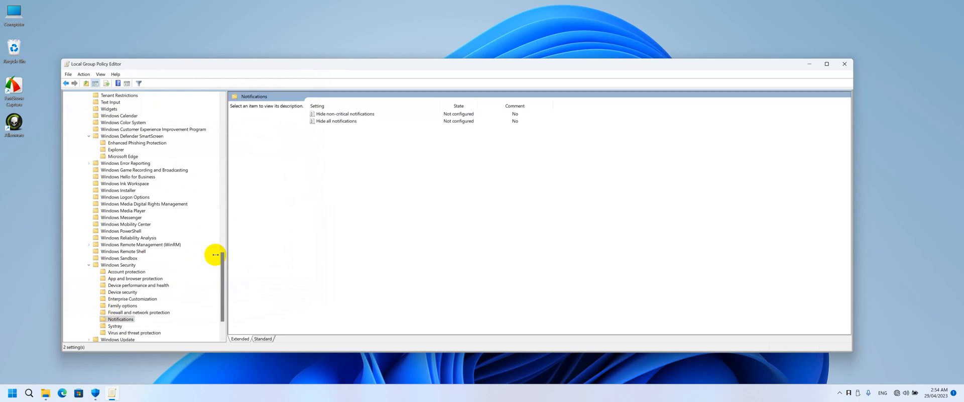
pyautogui.moveTo(334, 132)
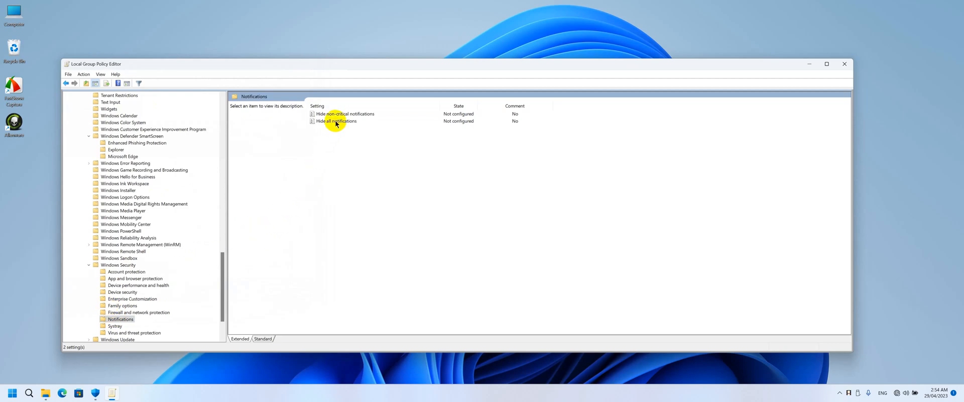
pyautogui.doubleClick(333, 120)
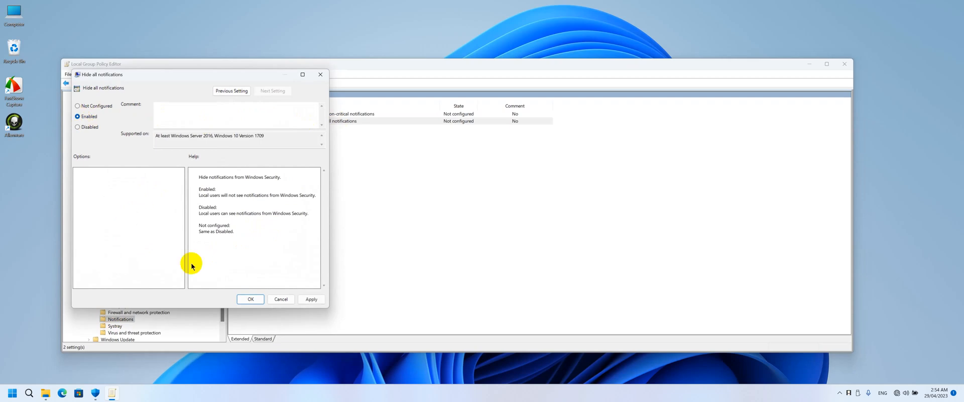
pyautogui.click(250, 299)
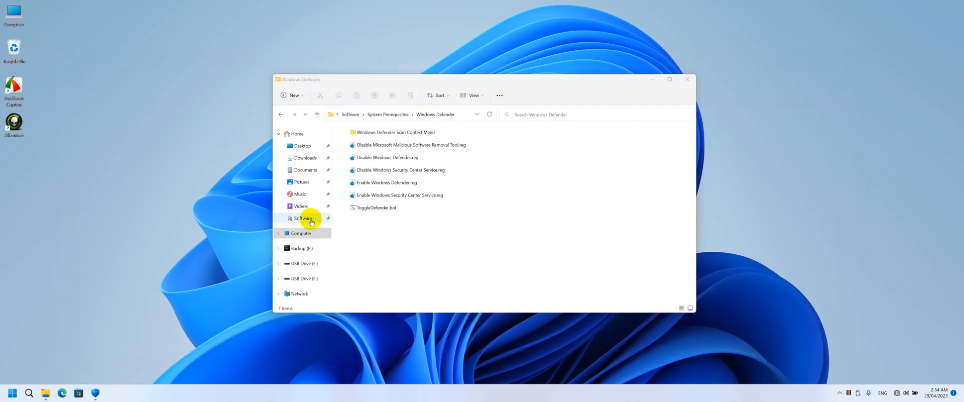
# Go through Software > System Prerequisites into the 'Disable Local Security Authority (LSA) Protection' folder
pyautogui.click(302, 218)
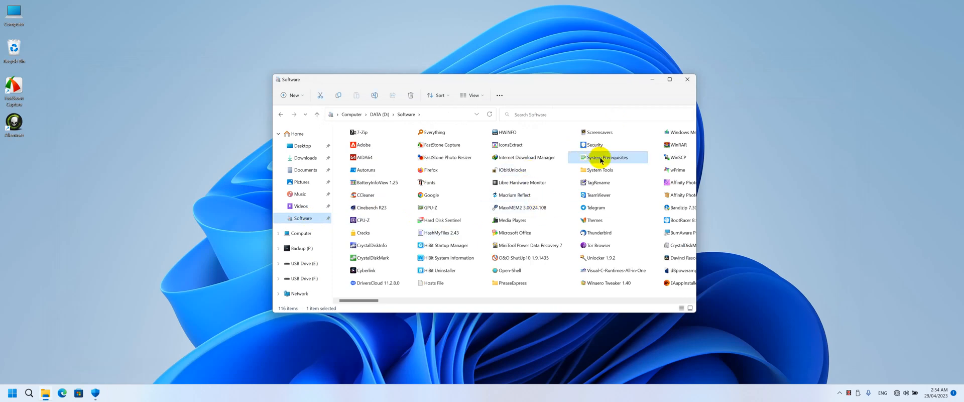
pyautogui.doubleClick(605, 157)
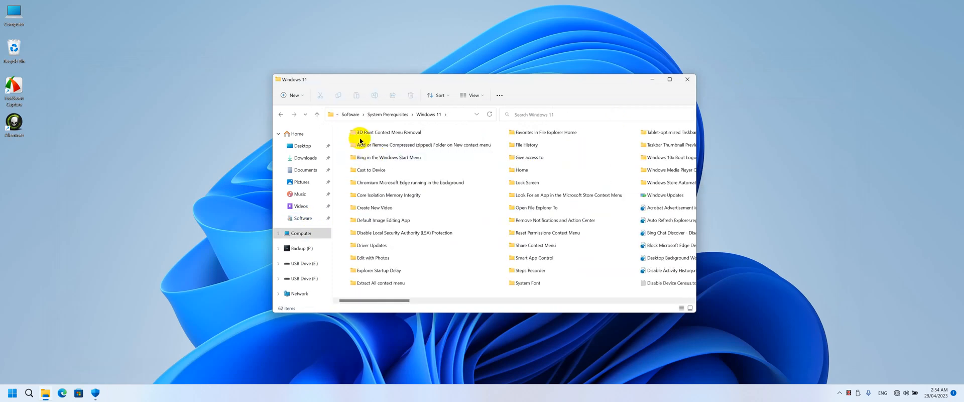
pyautogui.click(403, 232)
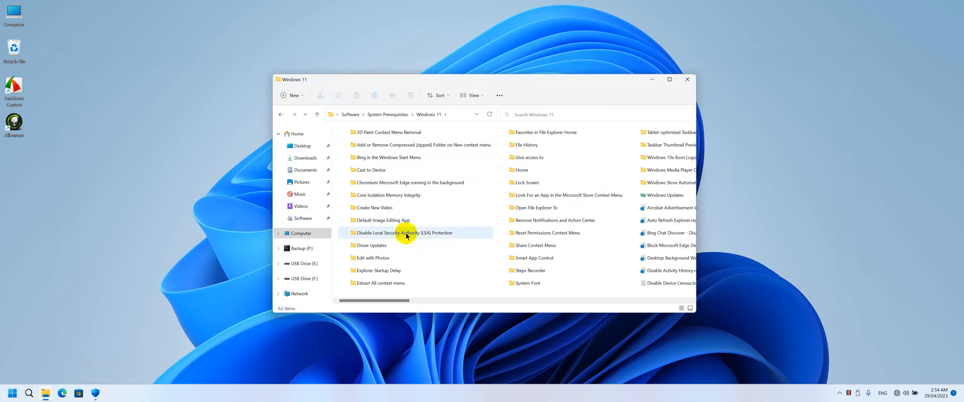
pyautogui.doubleClick(404, 233)
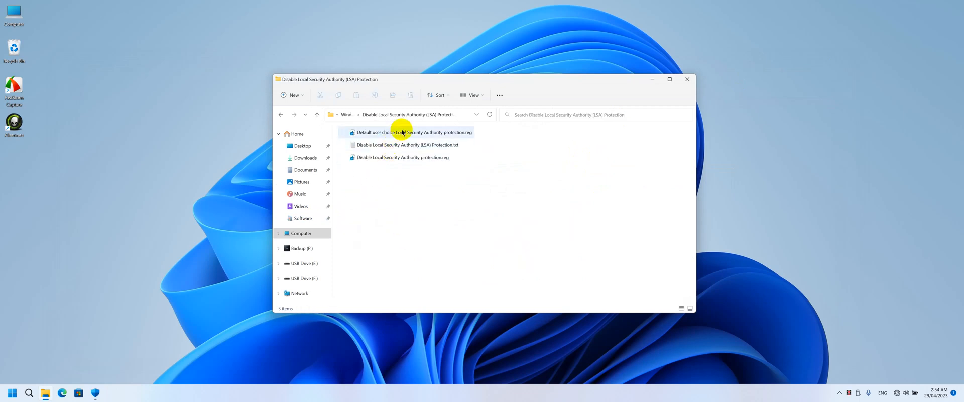
pyautogui.click(402, 158)
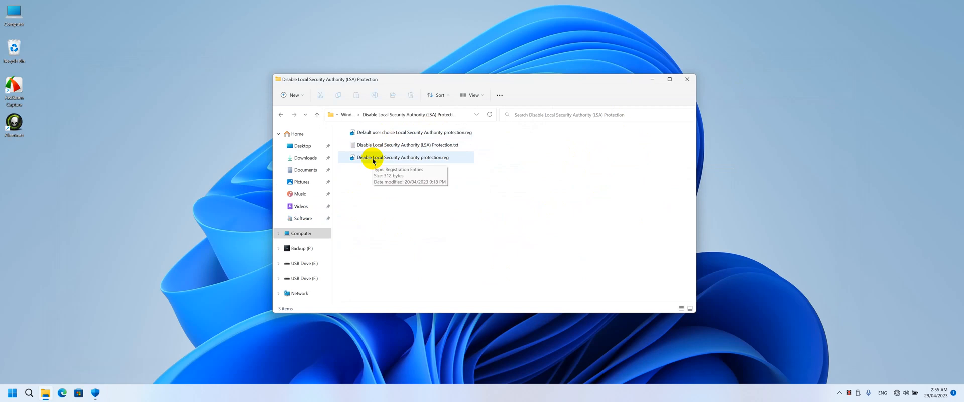
pyautogui.moveTo(383, 203)
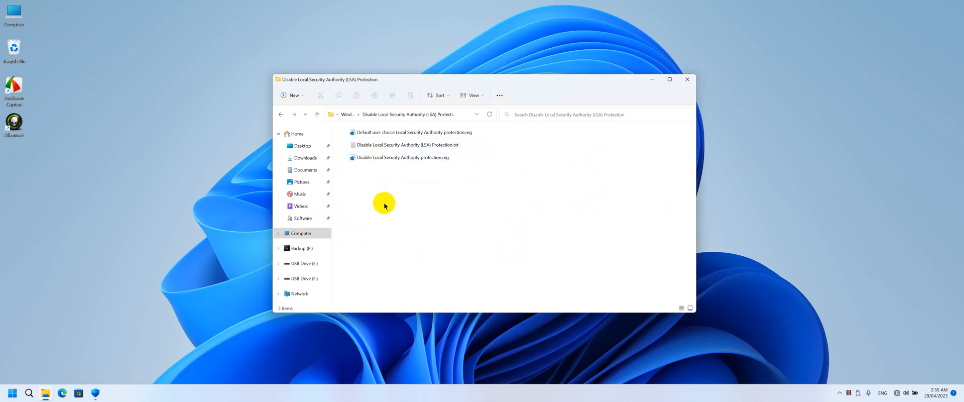
pyautogui.moveTo(430, 123)
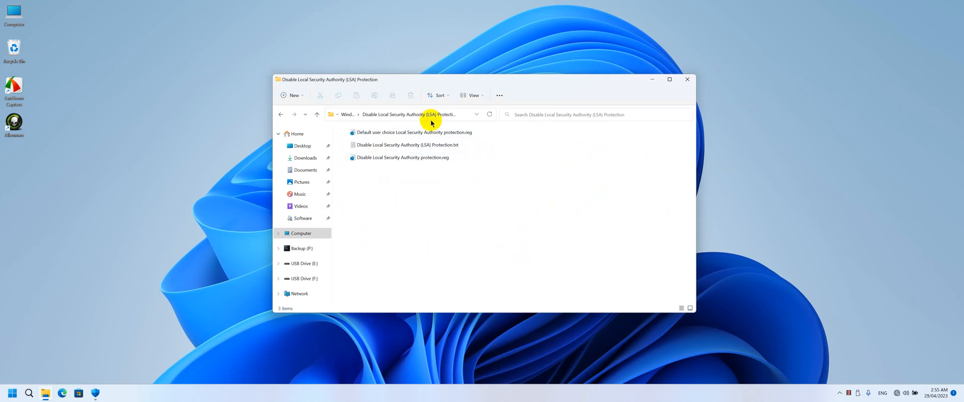
# Look at the Turn OFF .reg inside the Smart App Control folder, then return up to System Prerequisites
pyautogui.click(281, 115)
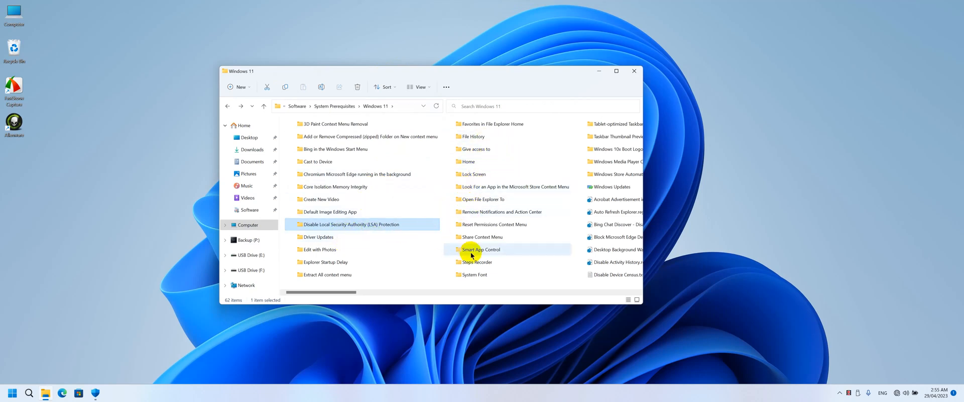
pyautogui.doubleClick(481, 249)
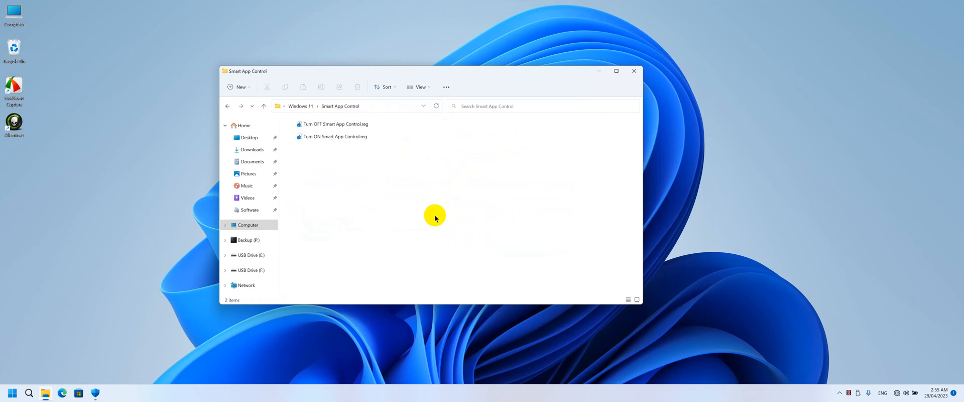
pyautogui.click(334, 123)
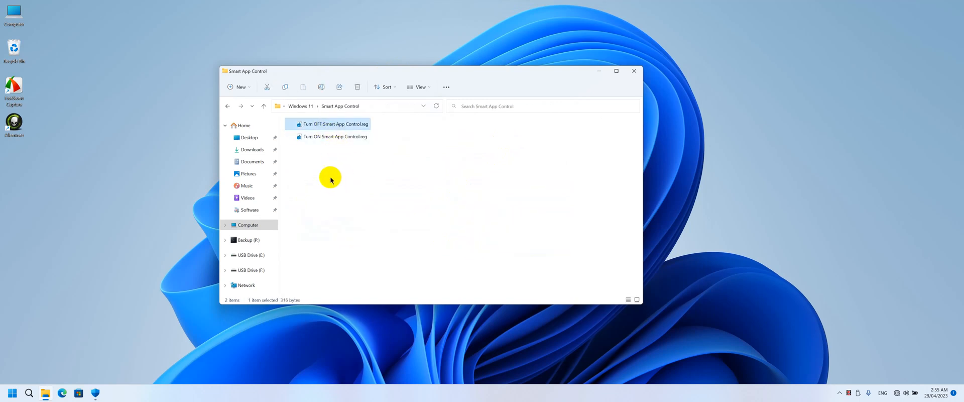
pyautogui.click(263, 106)
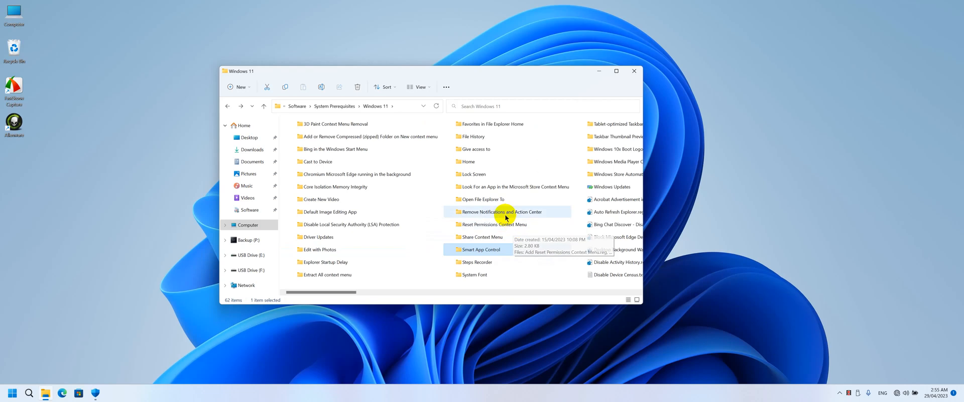
pyautogui.click(335, 106)
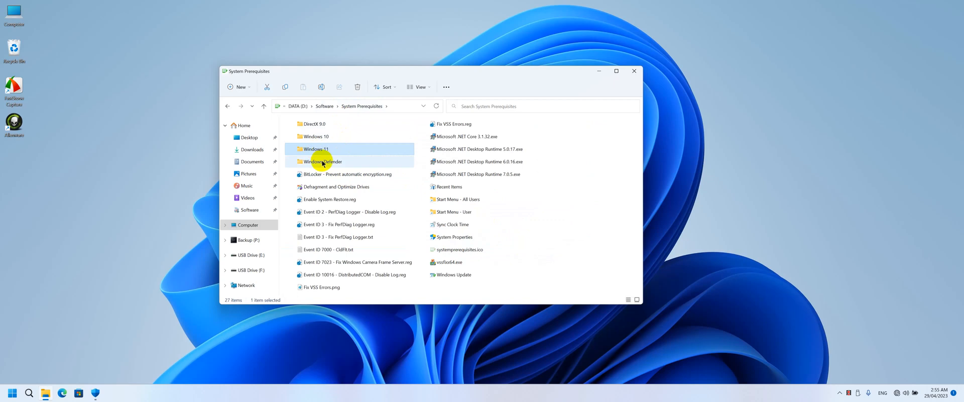
# In the Windows Defender folder, show the full context menu for ToggleDefender.bat
pyautogui.doubleClick(321, 161)
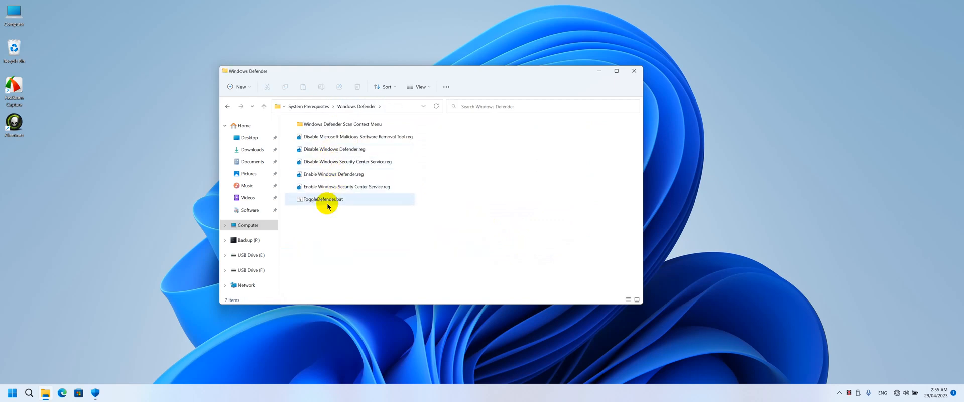
pyautogui.click(323, 199)
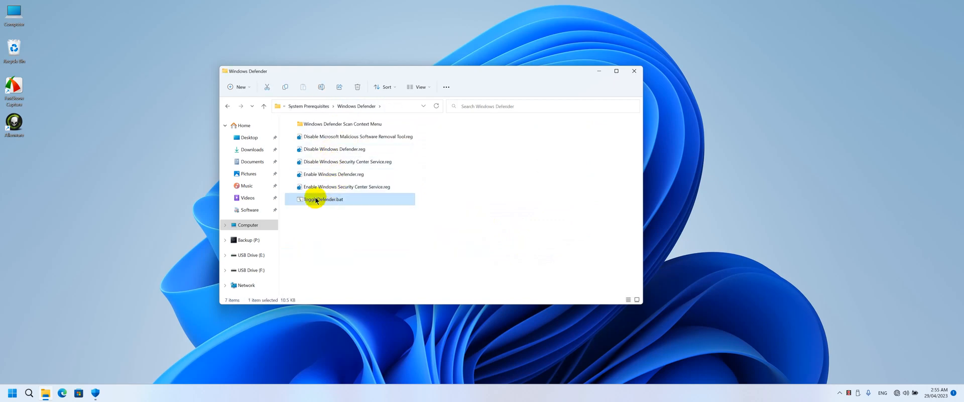
pyautogui.moveTo(322, 199)
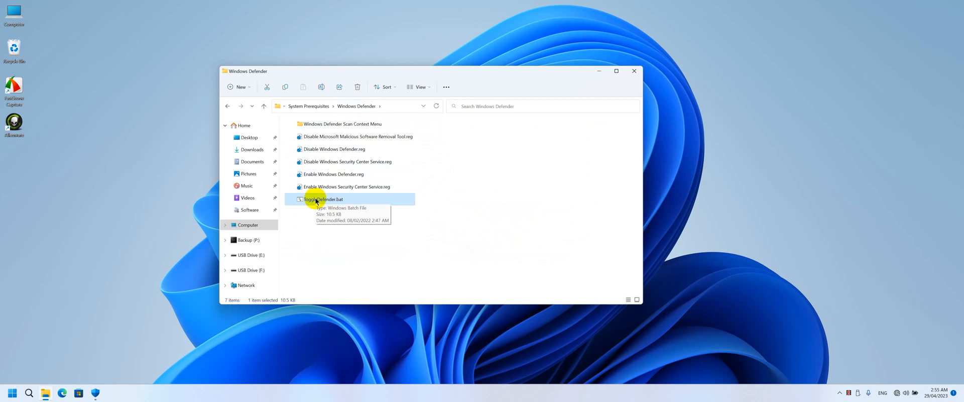
pyautogui.rightClick(324, 199)
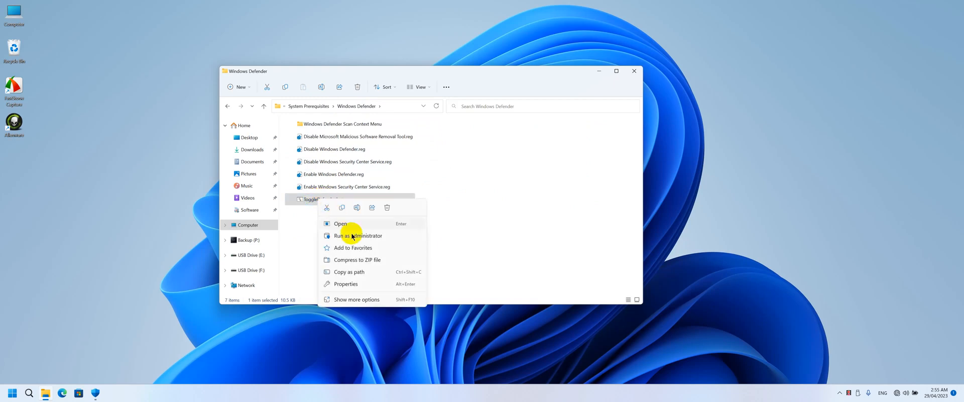
pyautogui.moveTo(355, 300)
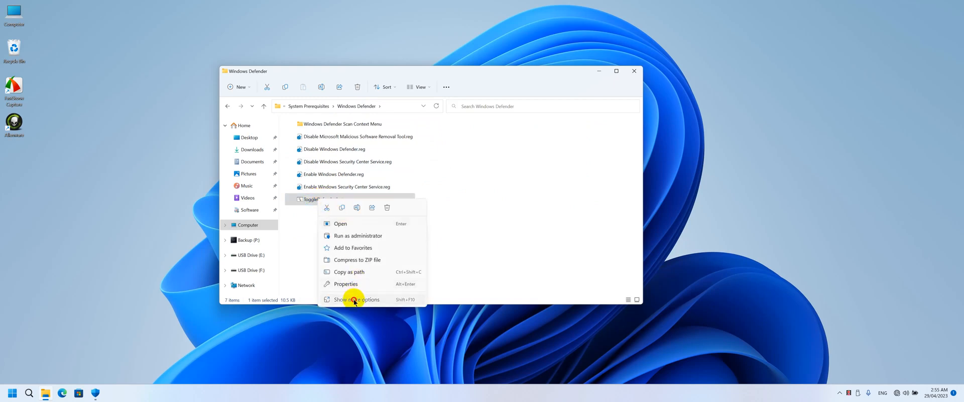
pyautogui.click(354, 299)
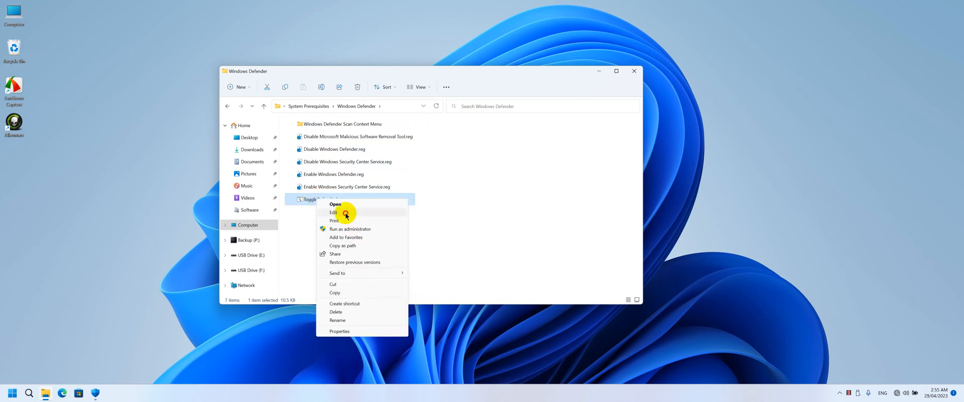
# Read through ToggleDefender.bat in Notepad via Edit, then close Notepad
pyautogui.click(333, 212)
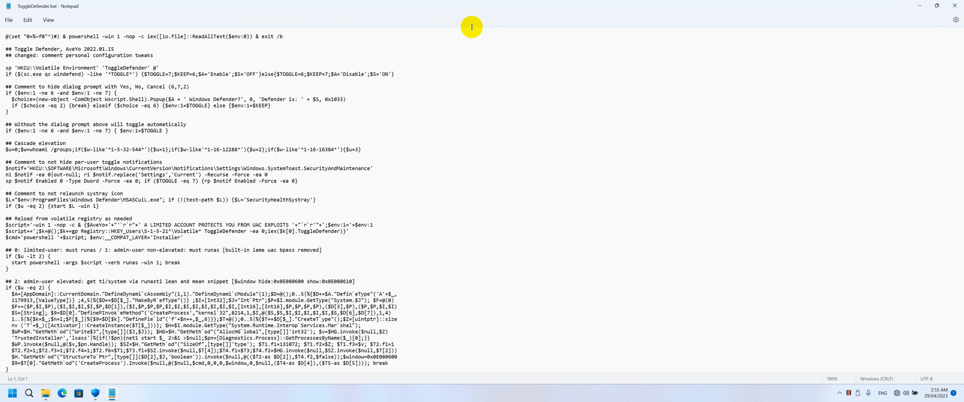
pyautogui.moveTo(171, 150)
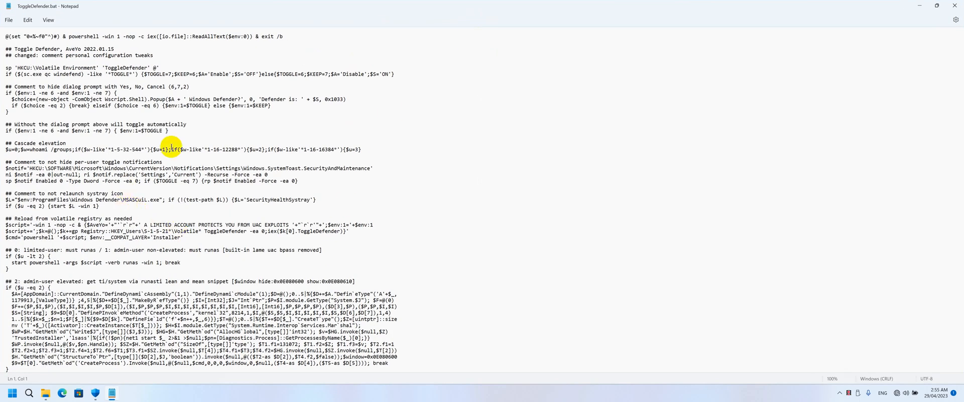
pyautogui.scroll(-3)
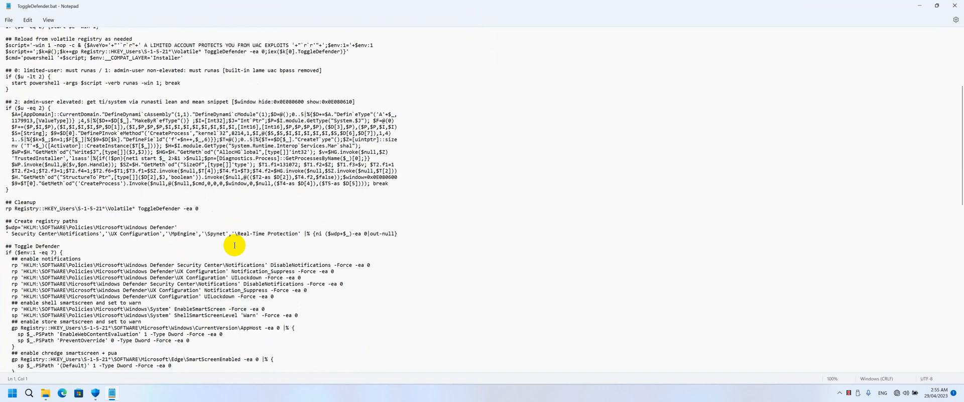
pyautogui.scroll(-3)
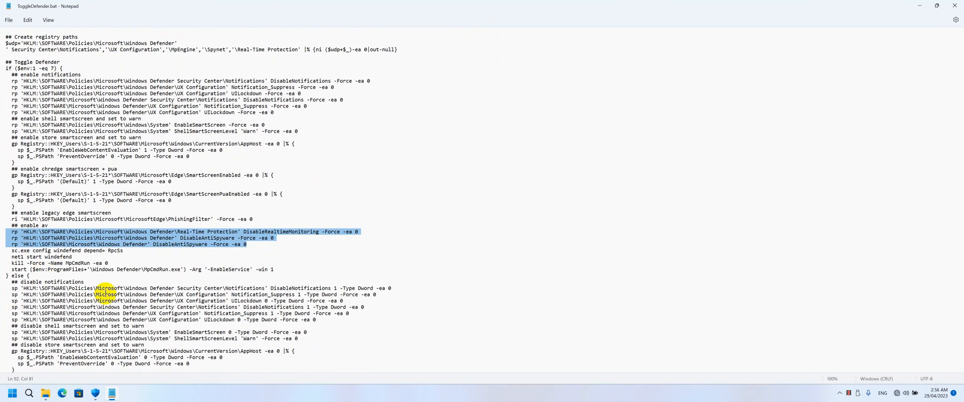
pyautogui.moveTo(193, 287)
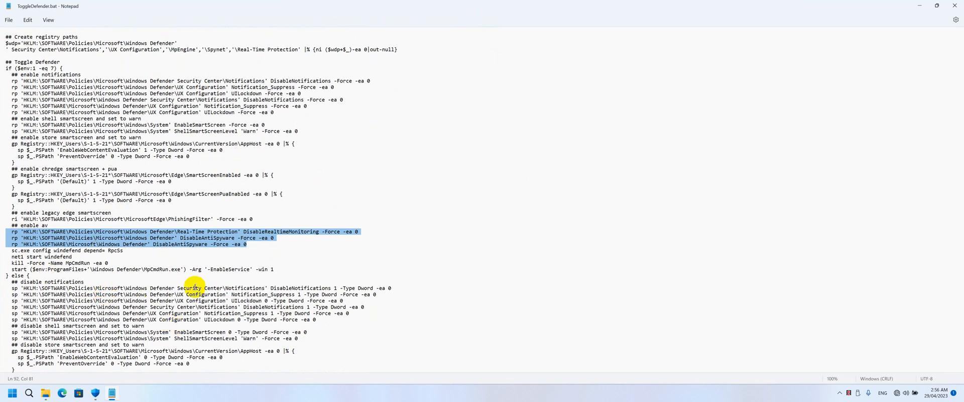
pyautogui.moveTo(151, 245)
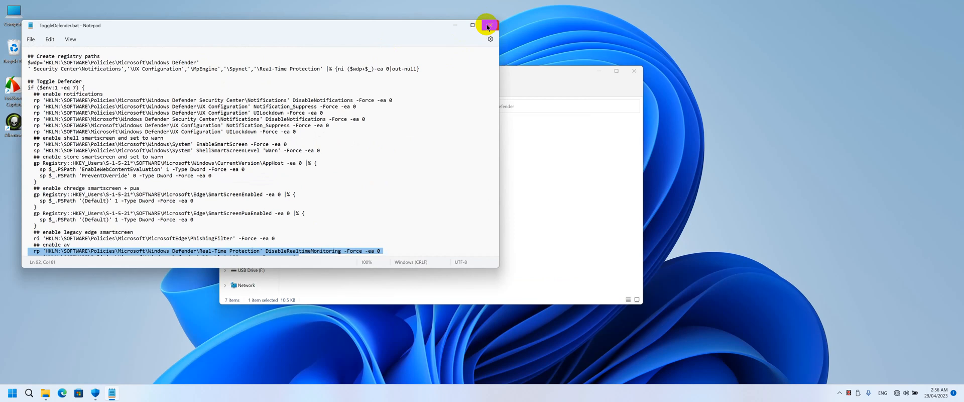
pyautogui.click(488, 25)
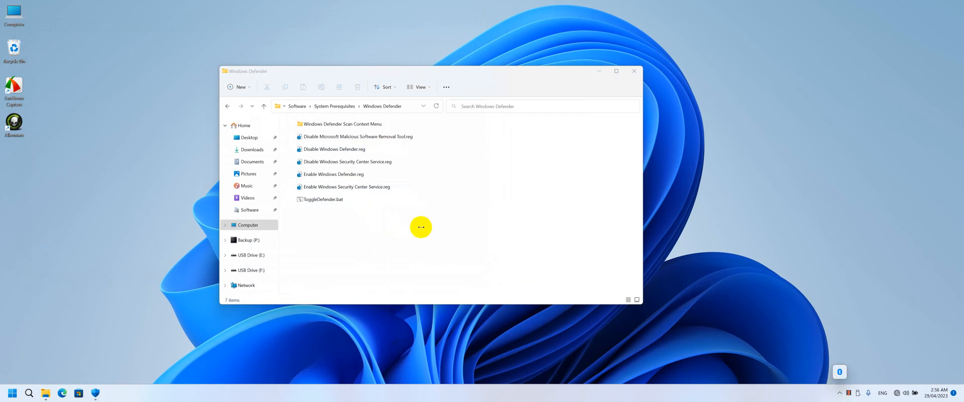
# In Settings > Apps > Startup, switch the Windows Security notification icon to Off
pyautogui.click(12, 391)
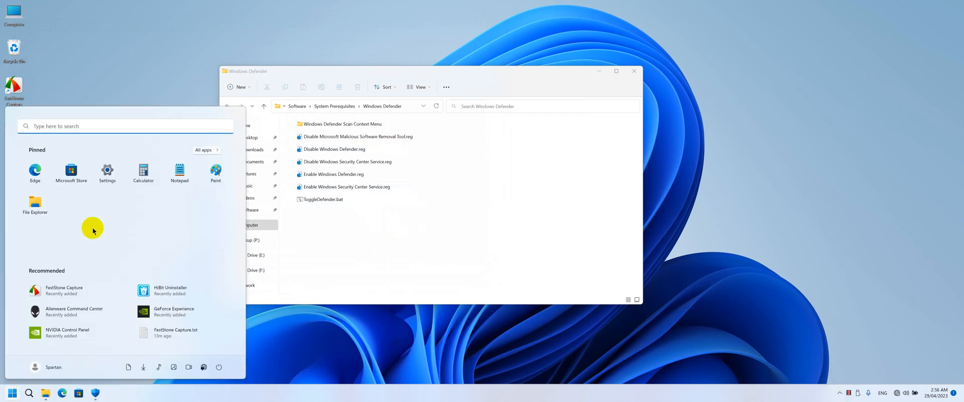
pyautogui.click(106, 173)
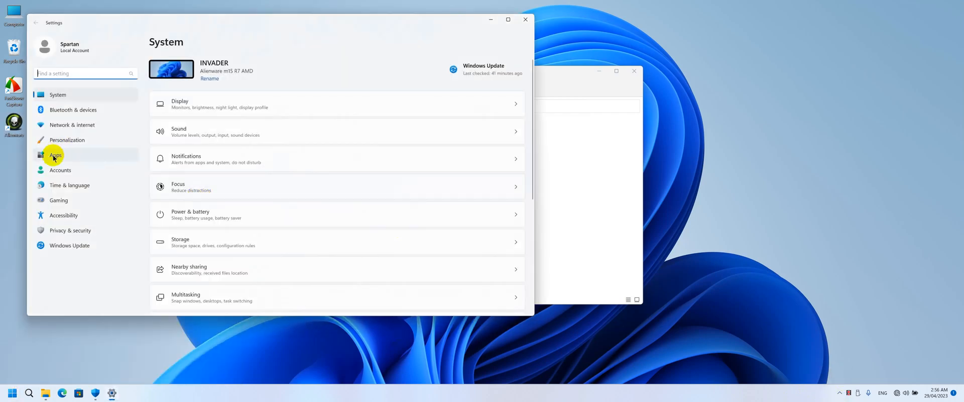
pyautogui.click(54, 154)
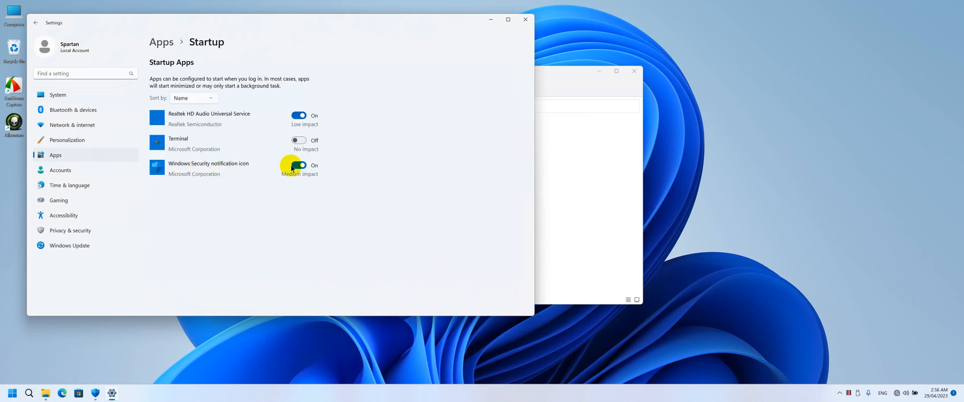
pyautogui.click(299, 164)
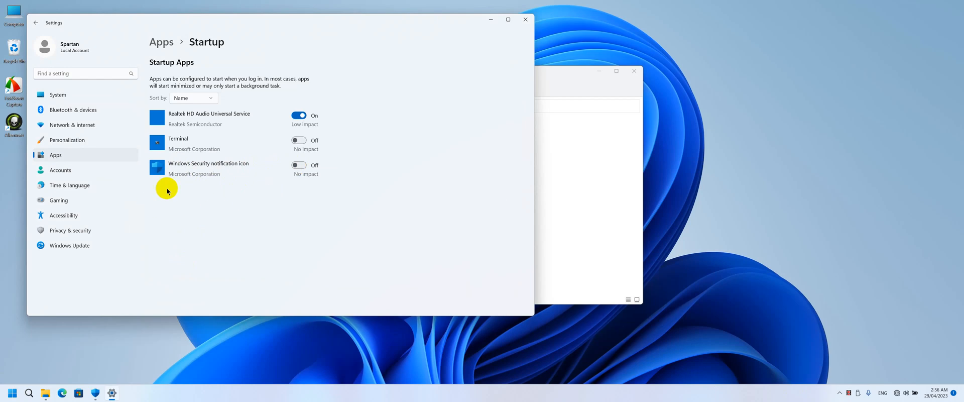
pyautogui.moveTo(406, 166)
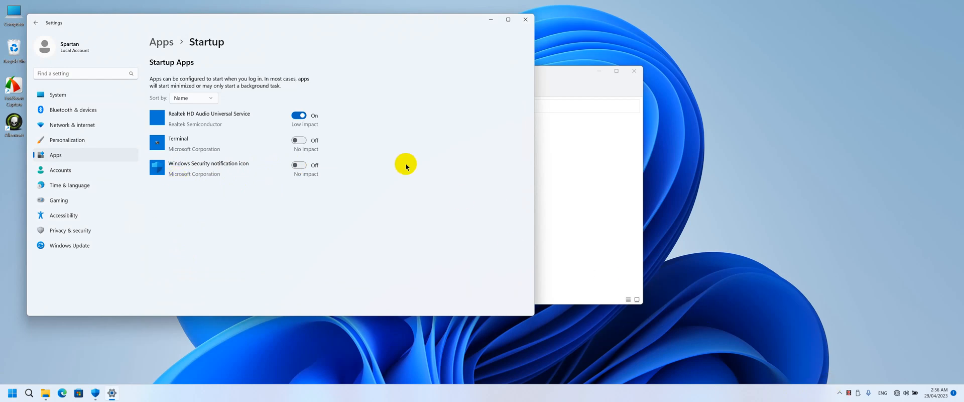